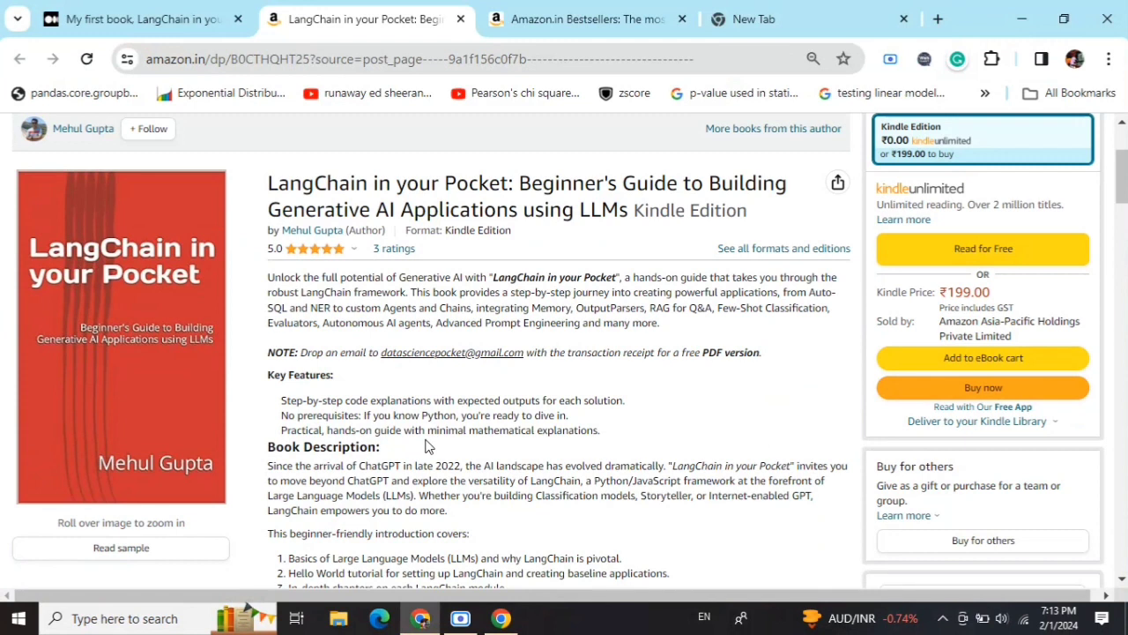
- Show Amazon.in's Introductory & Beginning Programming bestsellers, with LangChain in your Pocket at #3
click(582, 18)
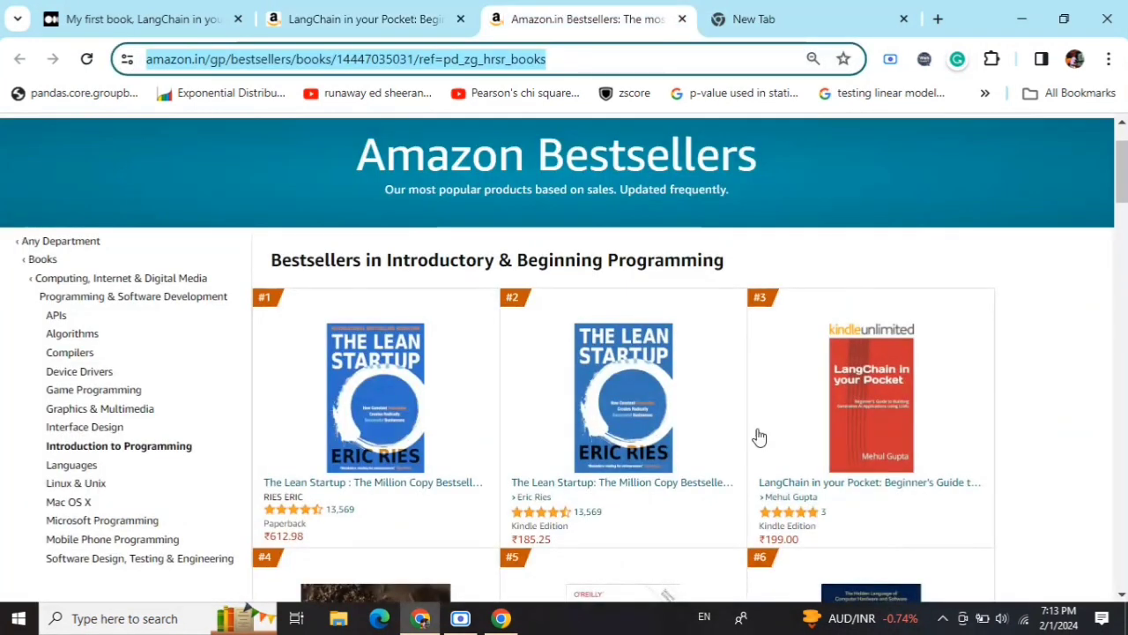
mouse_move(943, 291)
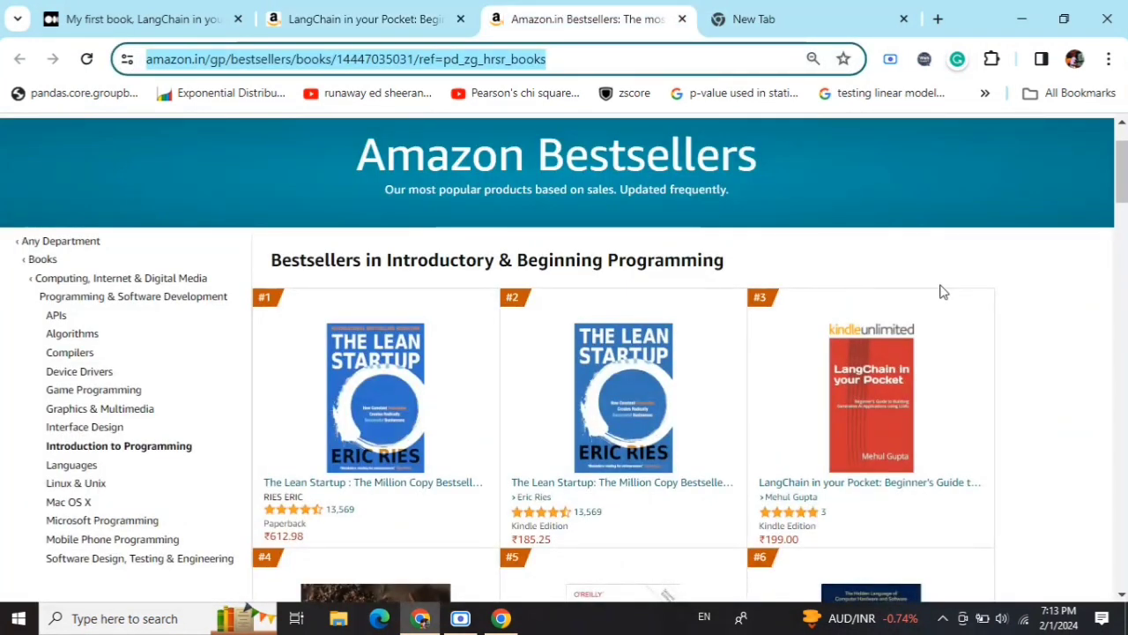
mouse_move(844, 241)
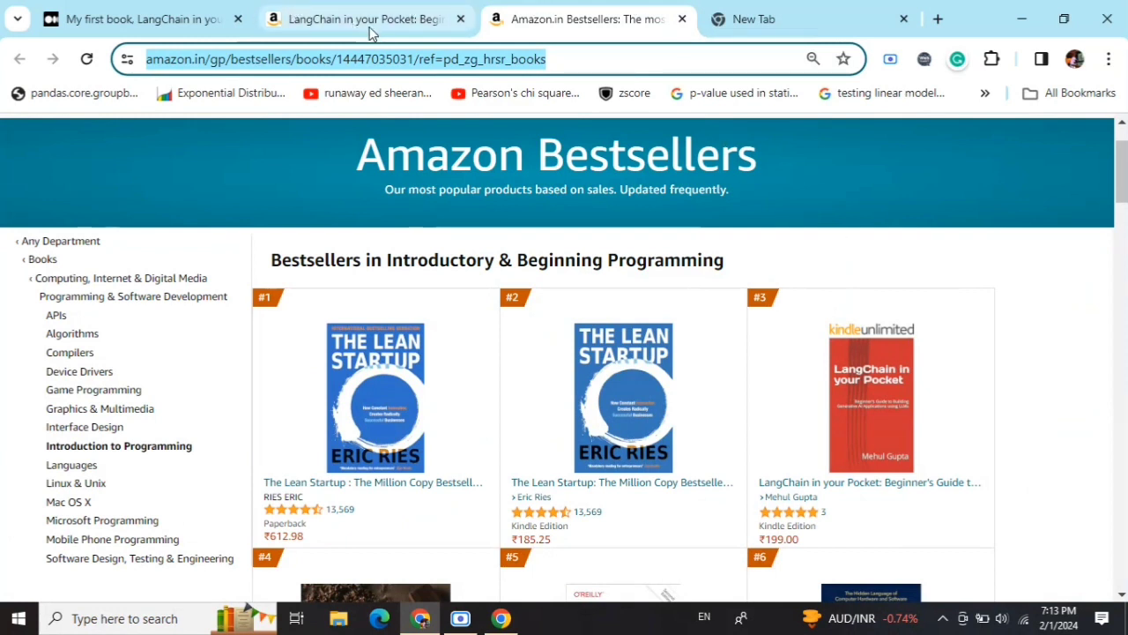
click(361, 19)
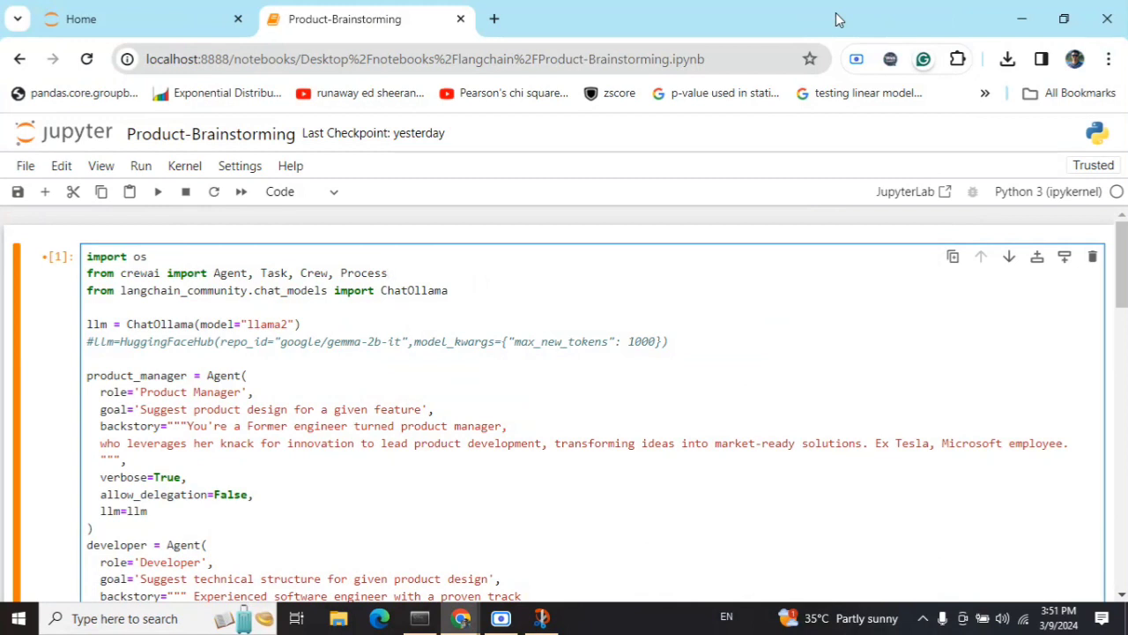
click(386, 273)
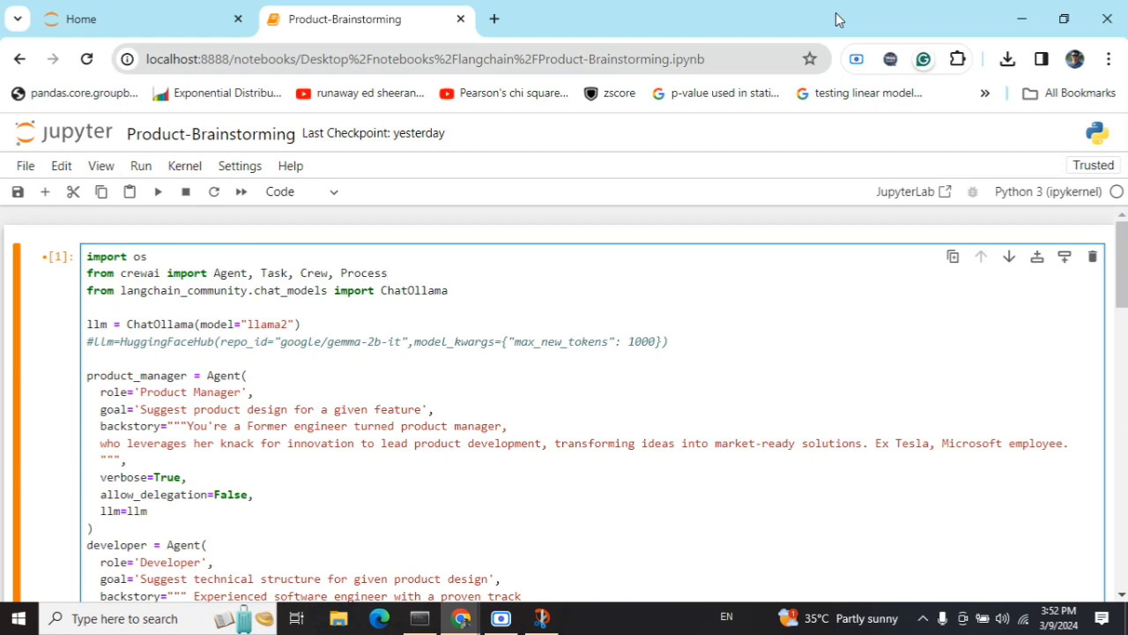
click(386, 273)
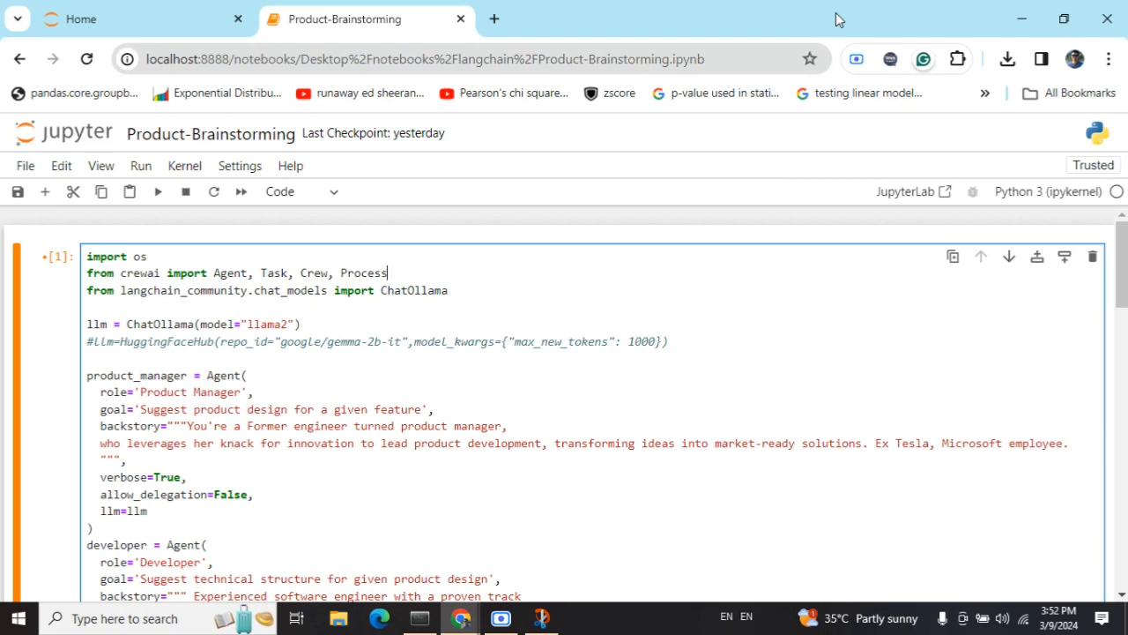
mouse_move(848, 364)
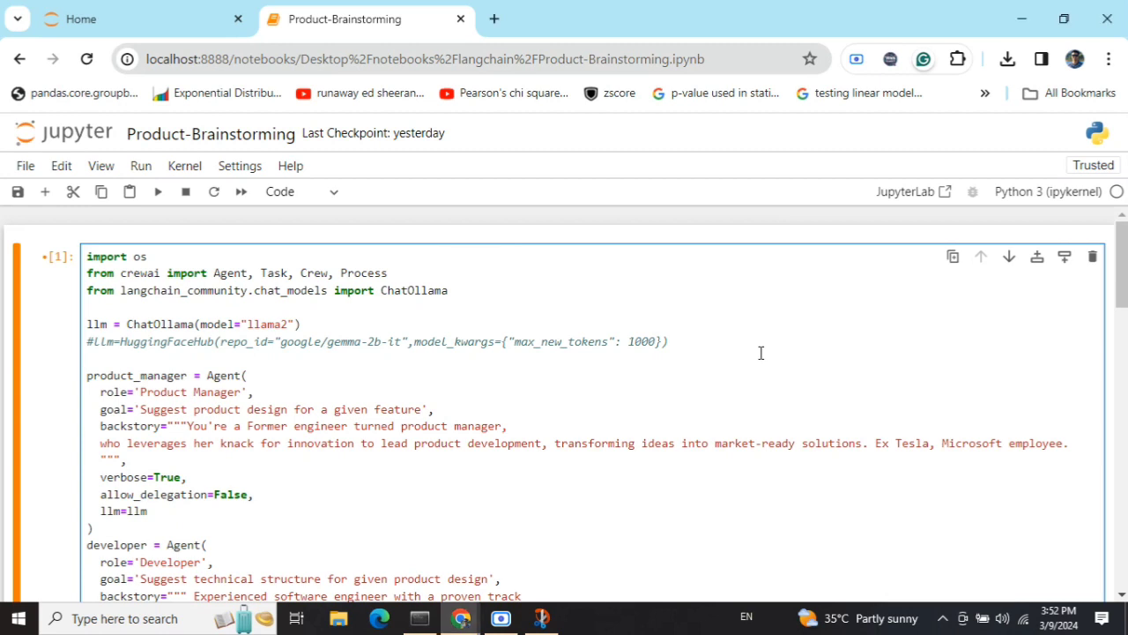
click(86, 358)
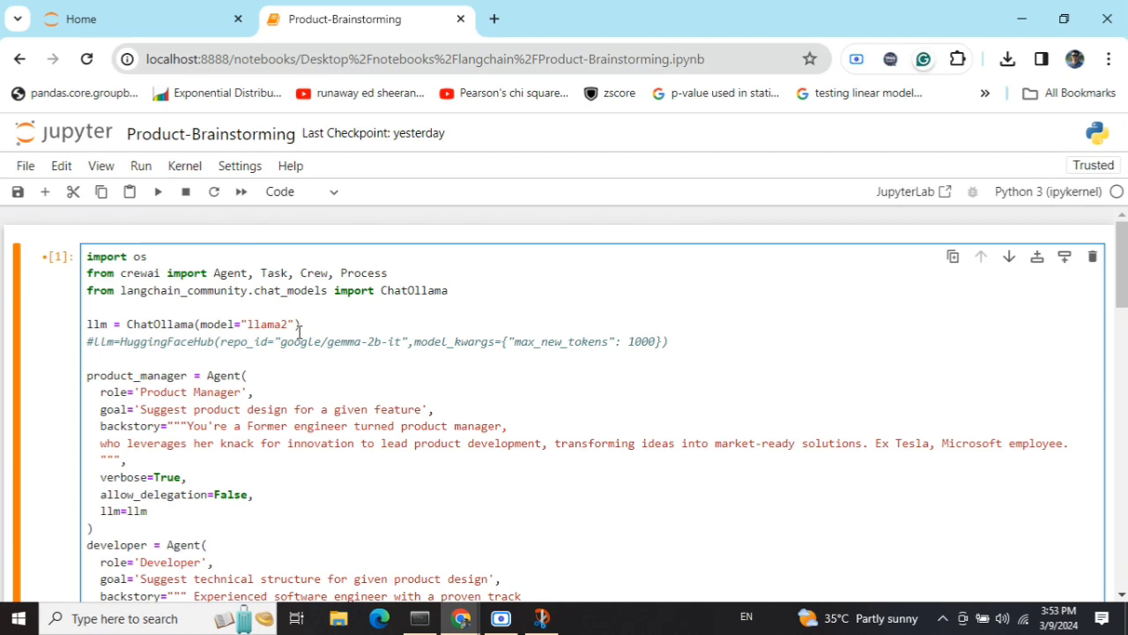
click(87, 358)
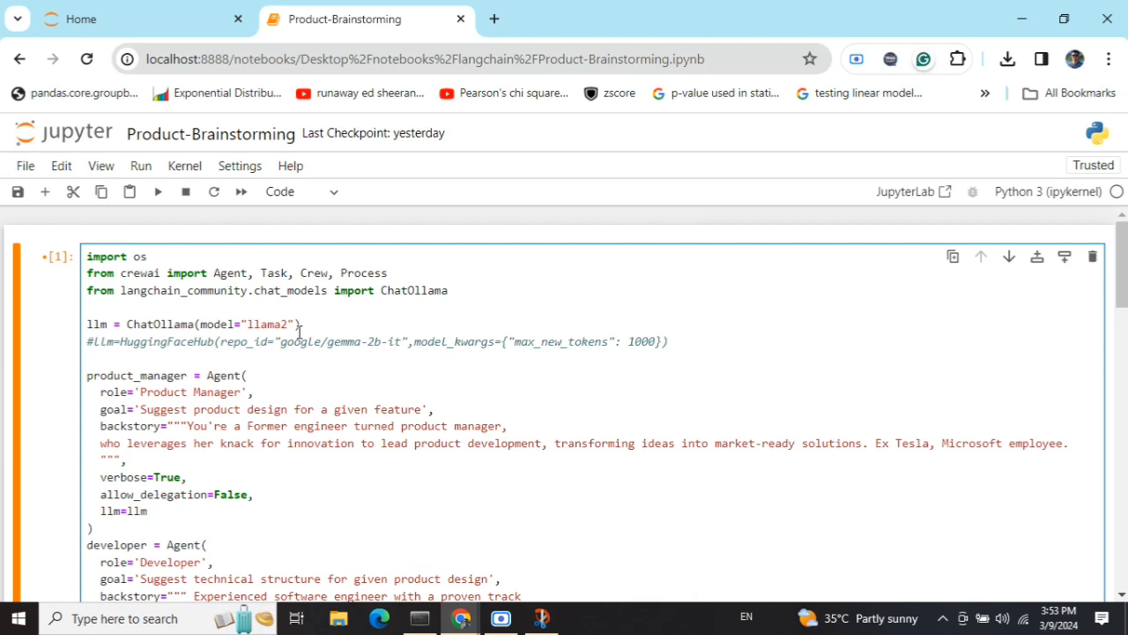
click(86, 358)
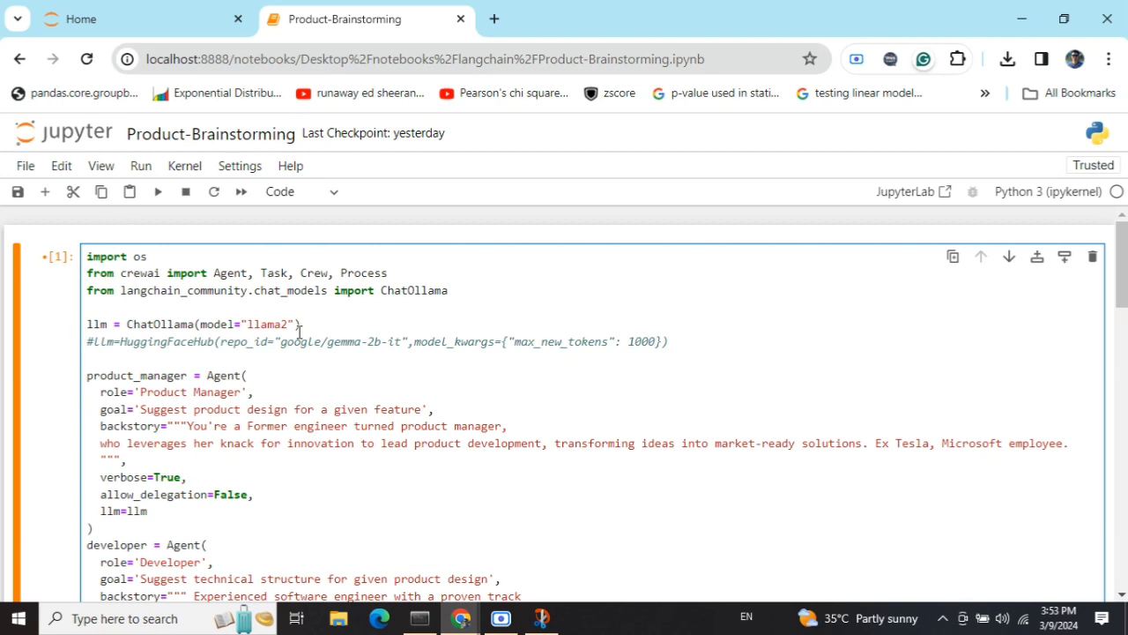
click(85, 357)
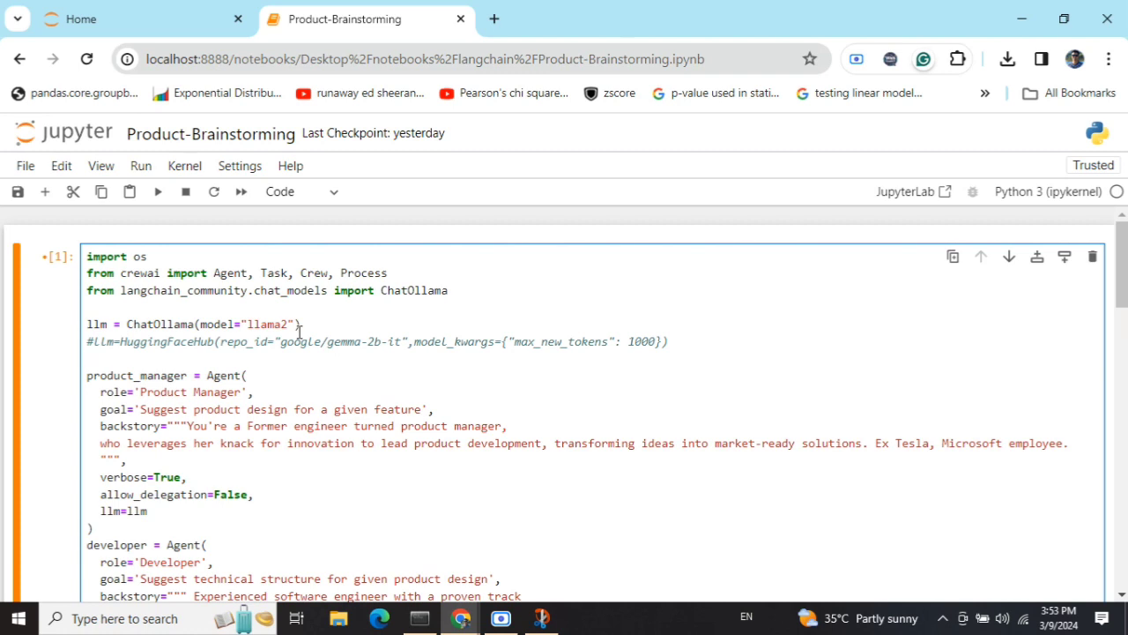
click(87, 357)
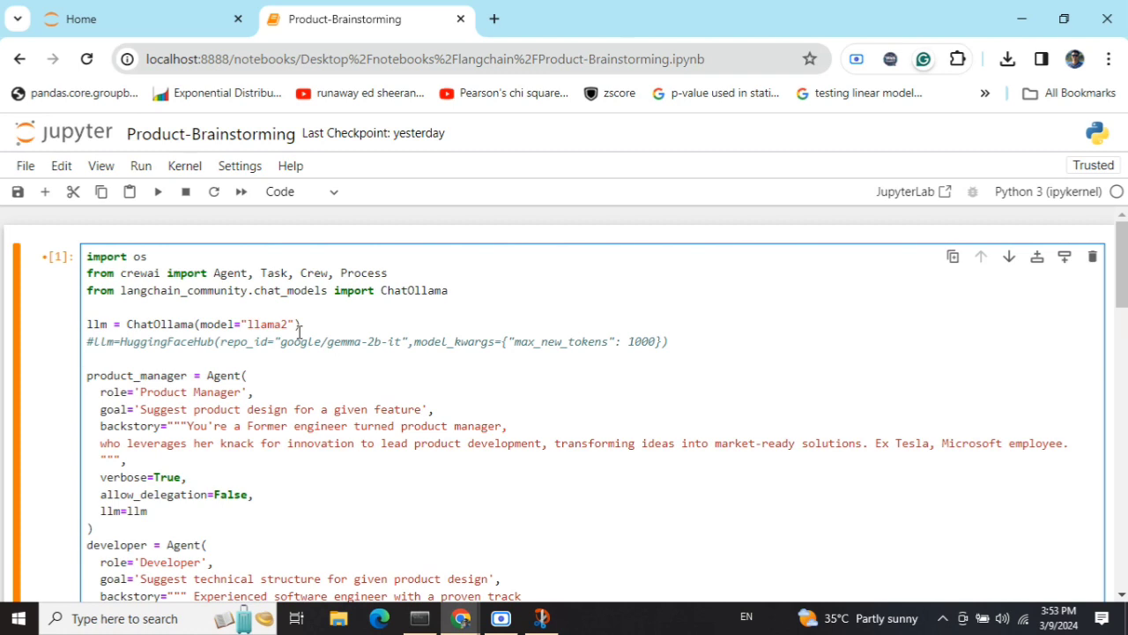
click(87, 358)
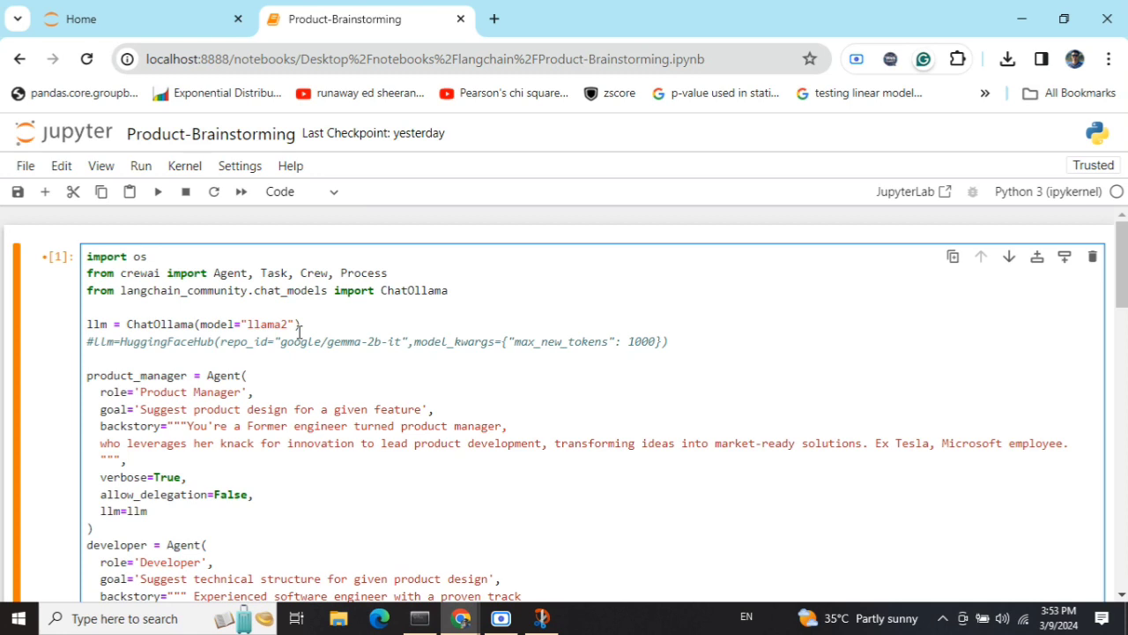
click(86, 358)
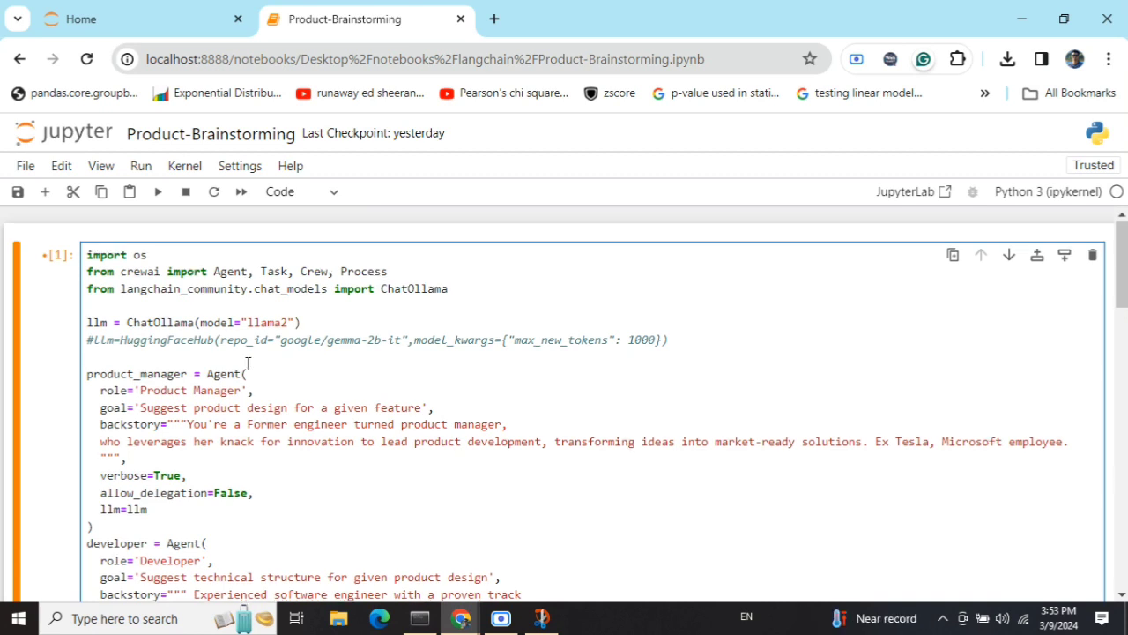
scroll(down, 3)
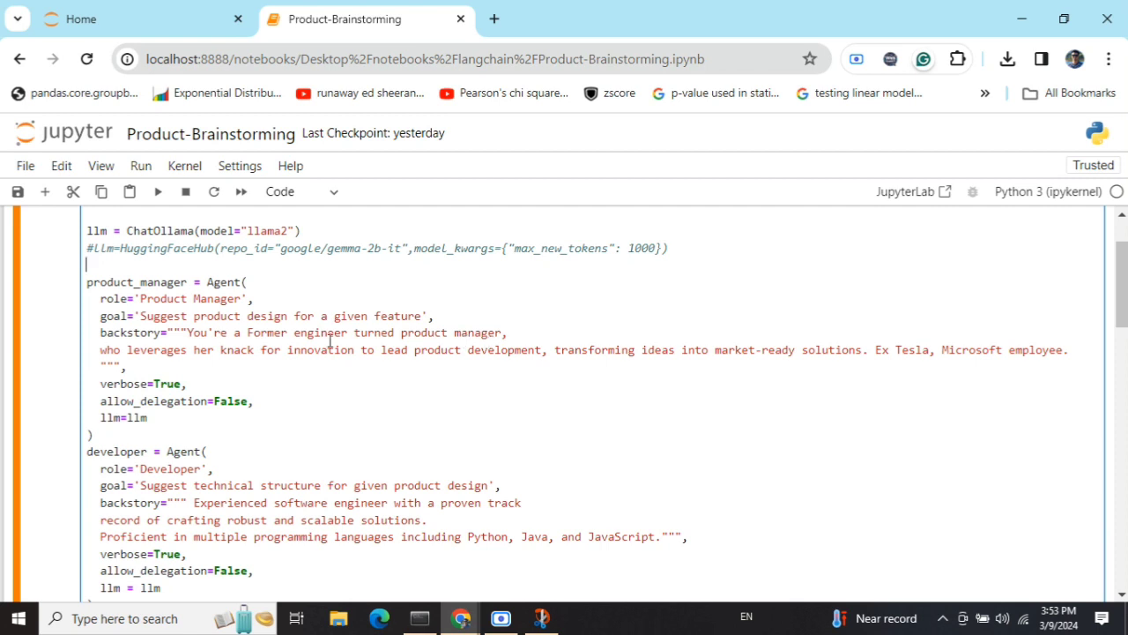
mouse_move(366, 363)
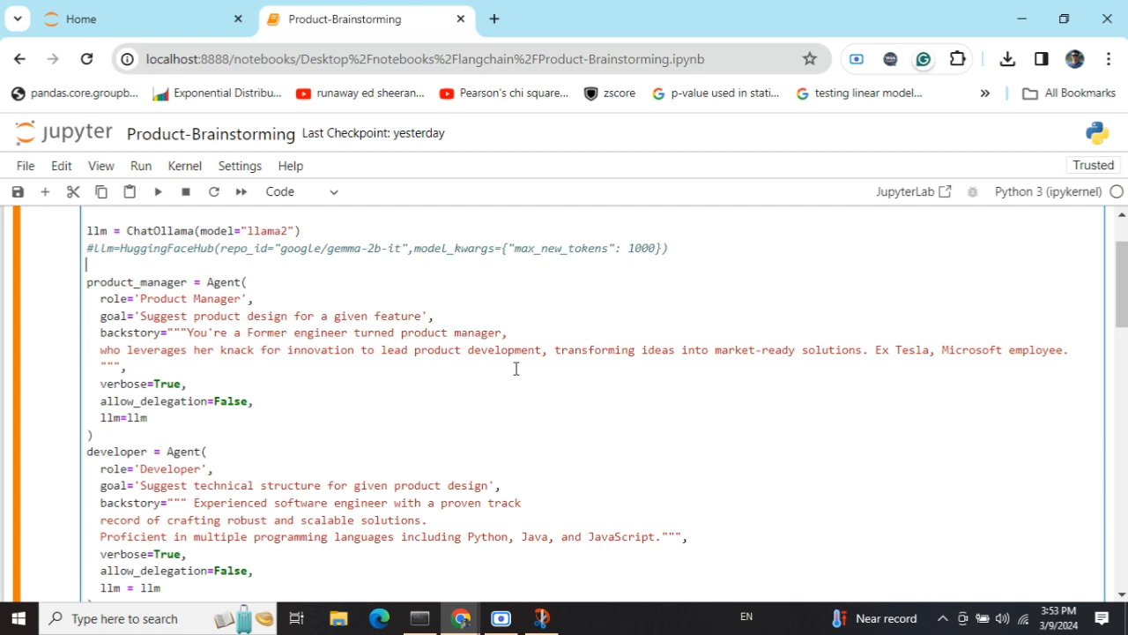
mouse_move(218, 396)
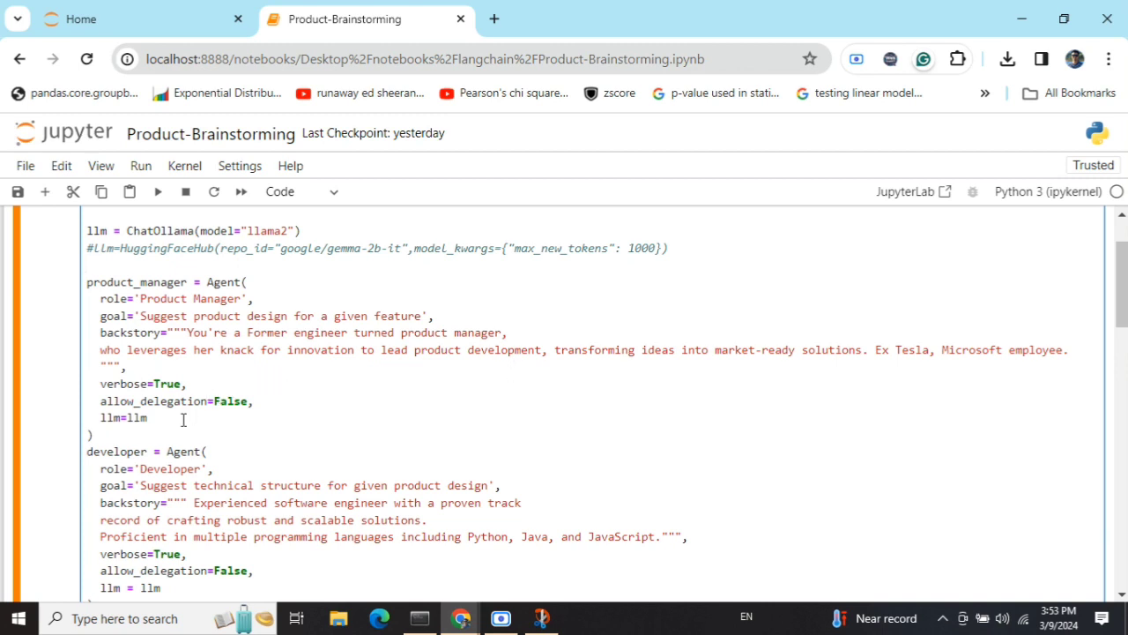
click(86, 263)
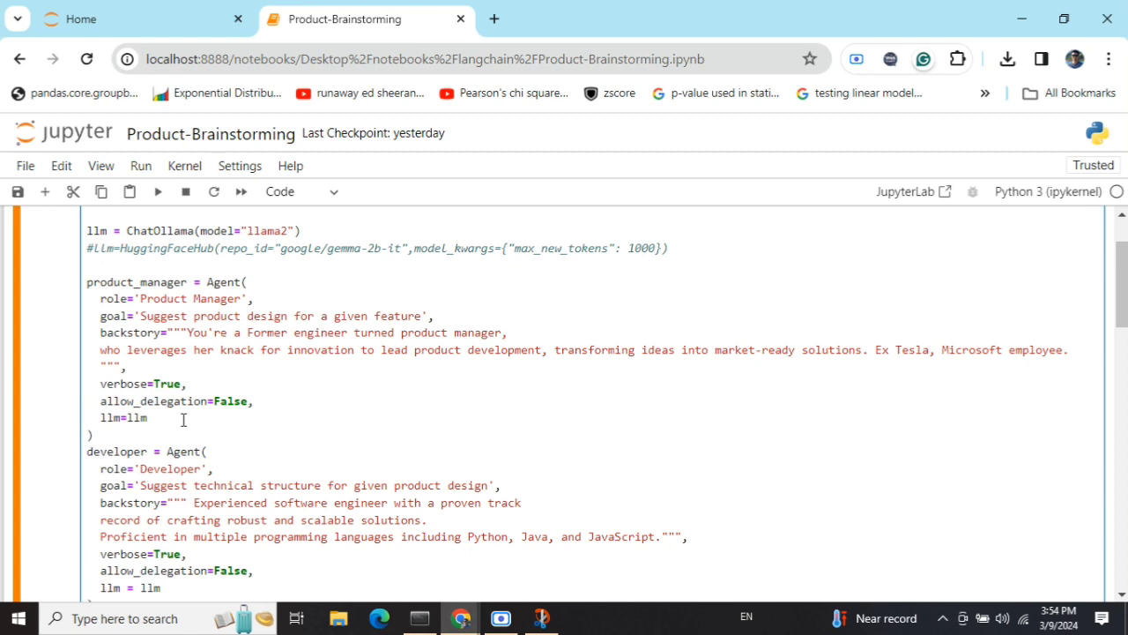
- Scroll through the developer and project_lead Agent definitions, including the CTO backstory
scroll(down, 3)
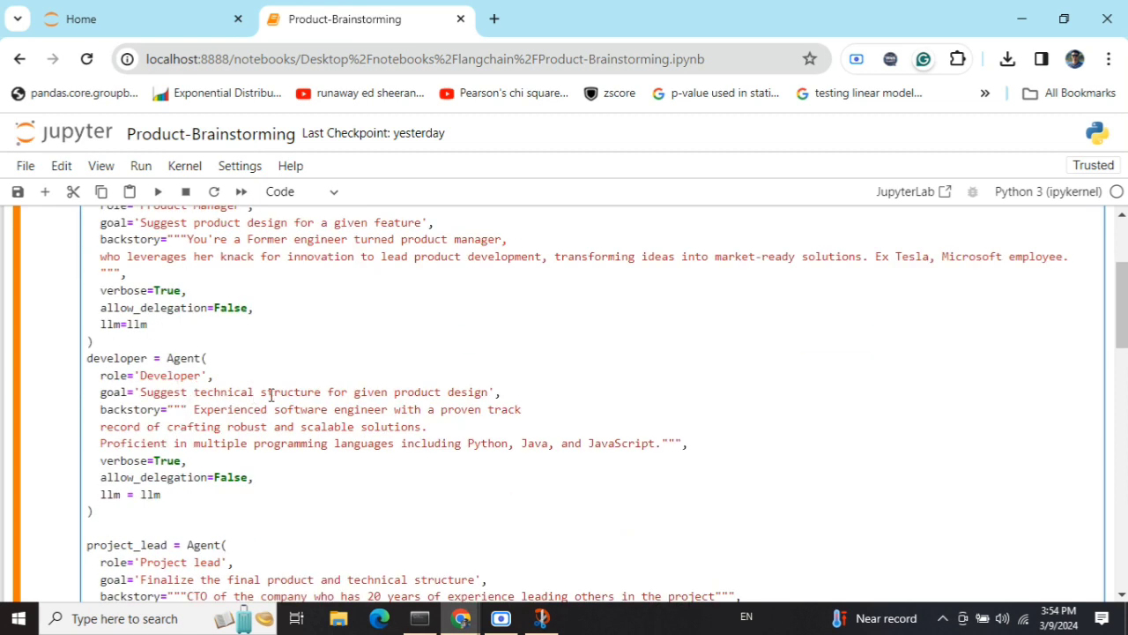
mouse_move(445, 405)
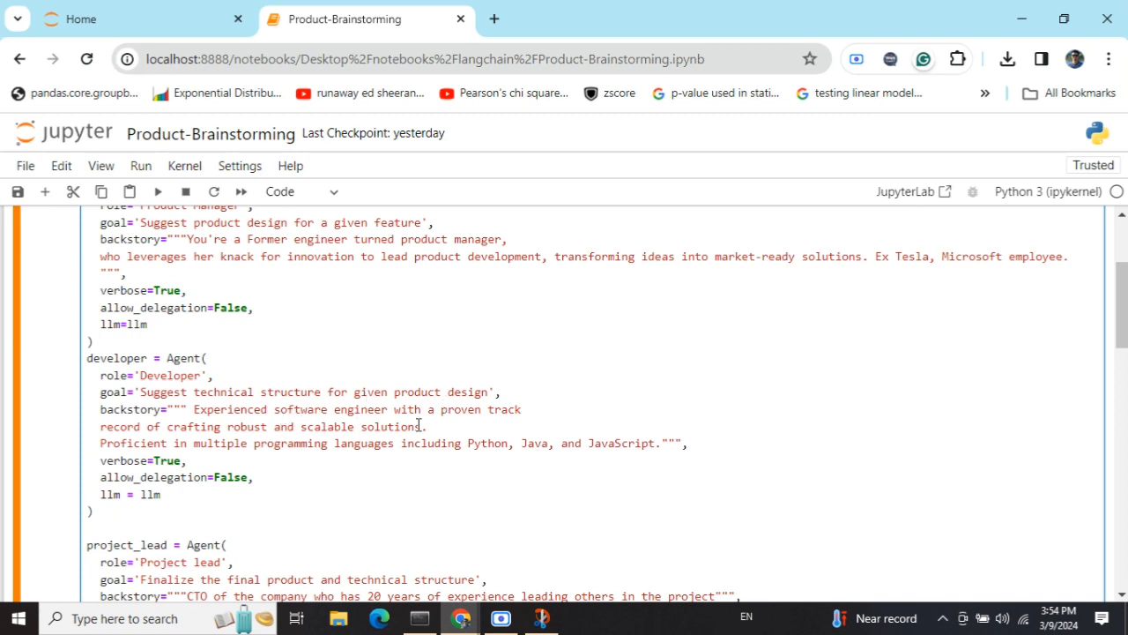
mouse_move(211, 438)
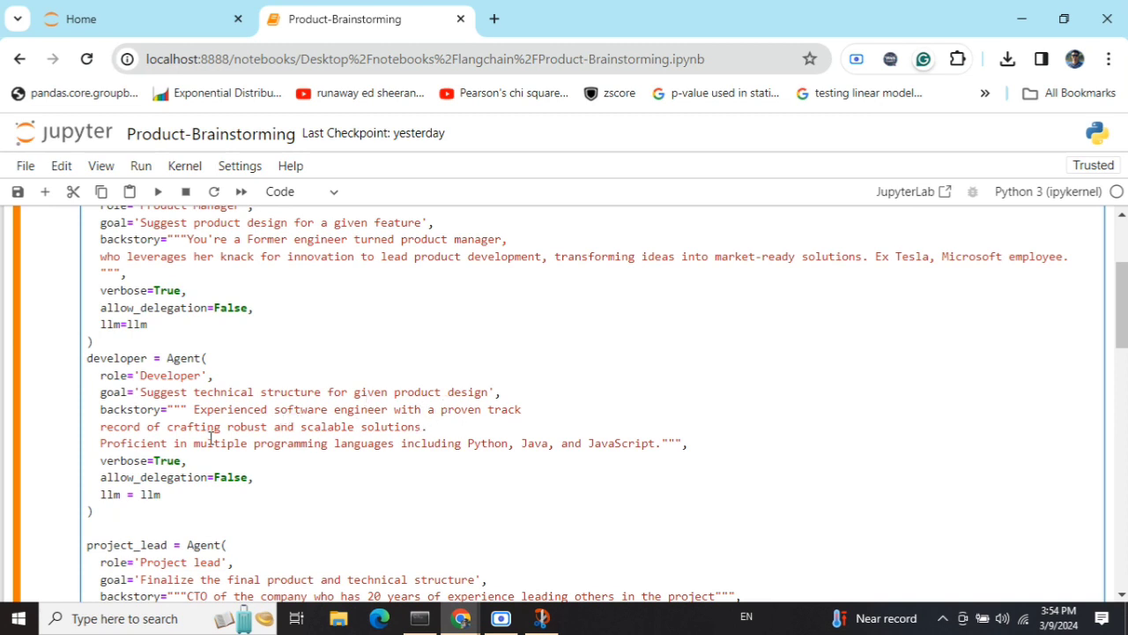
scroll(down, 3)
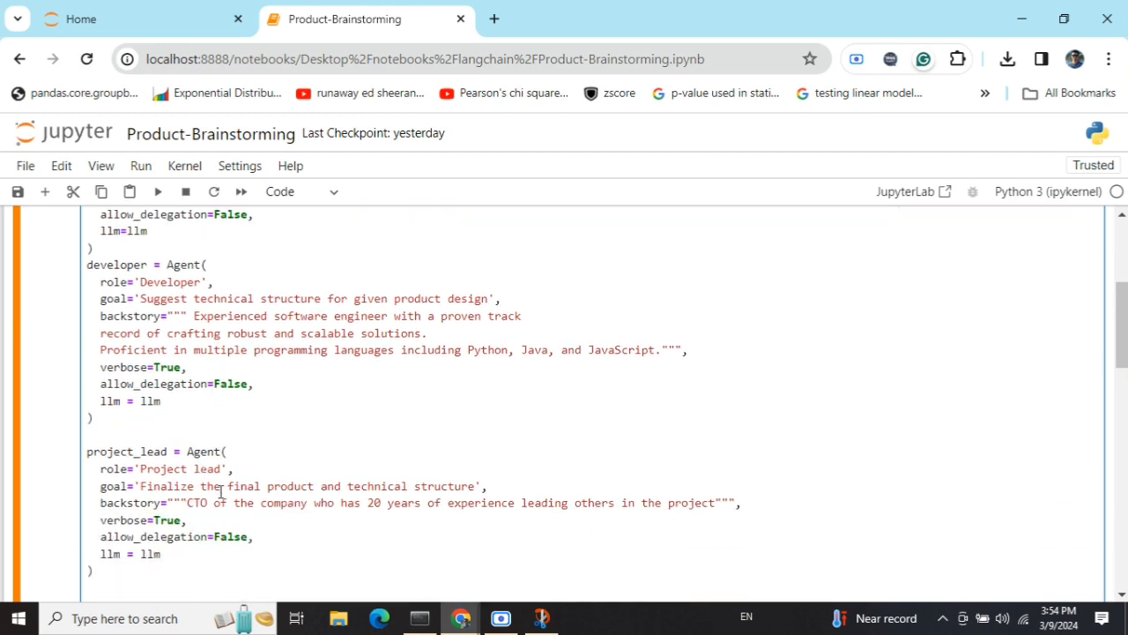
mouse_move(354, 509)
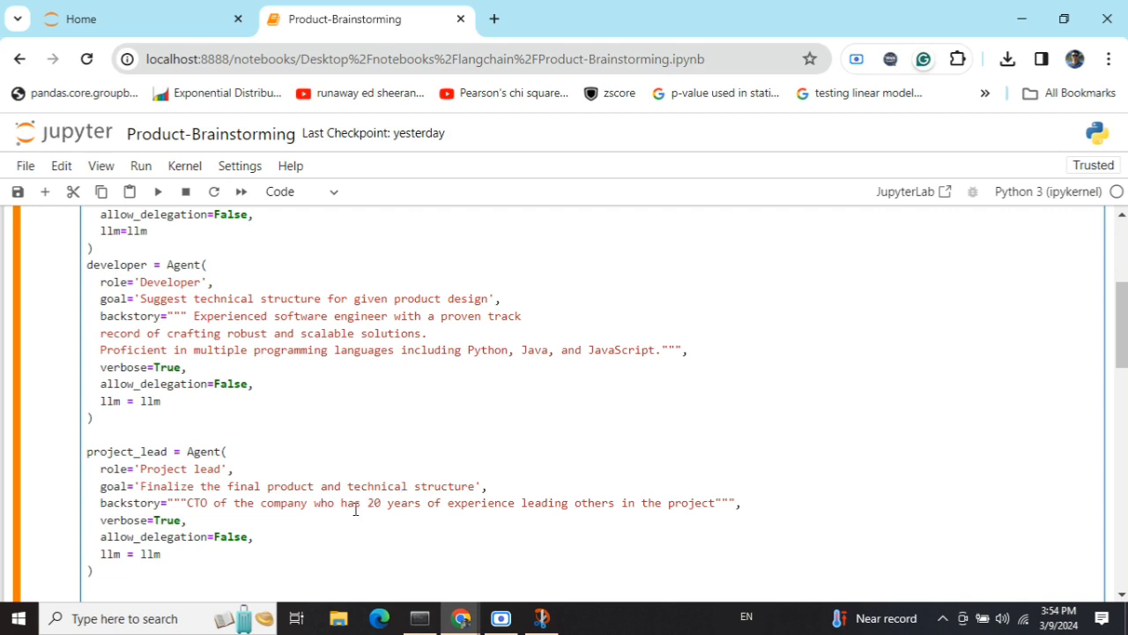
scroll(down, 3)
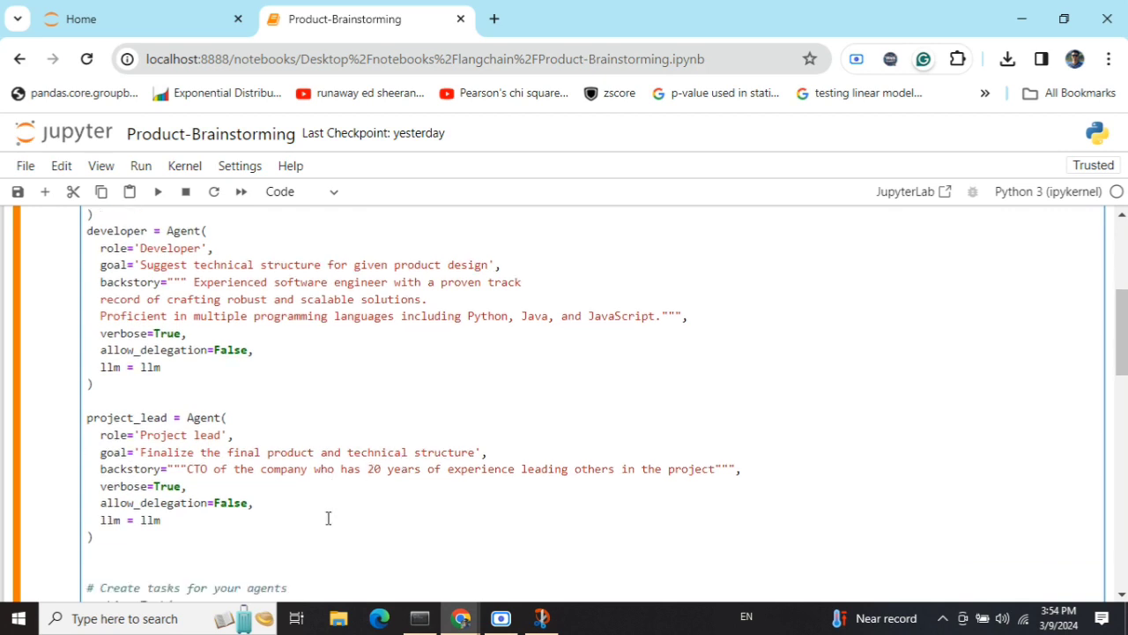
scroll(up, 3)
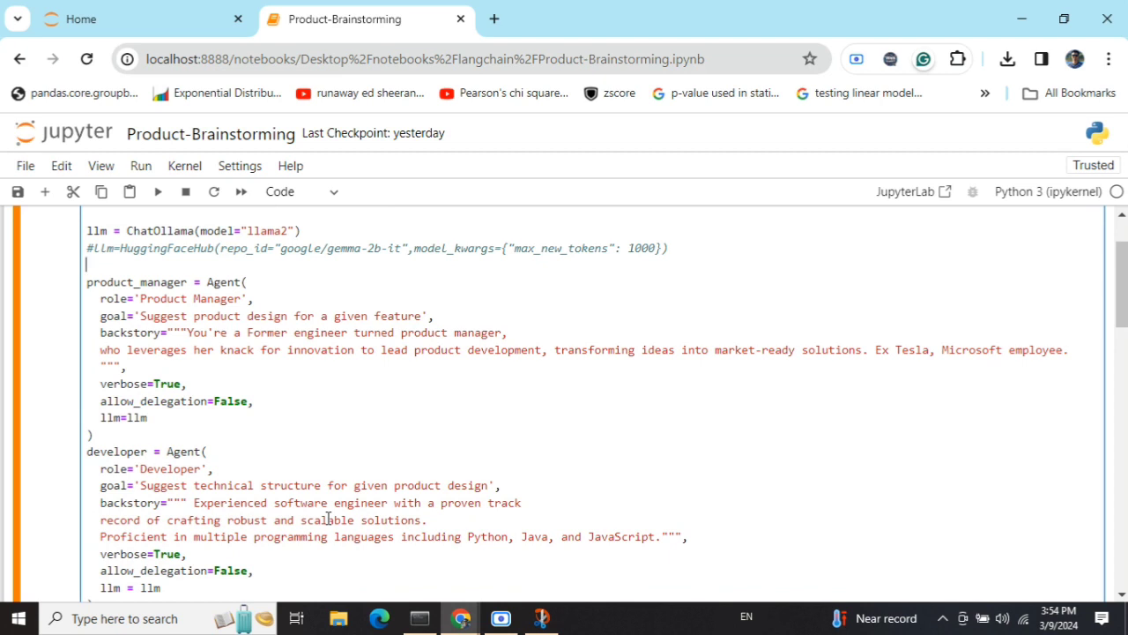
mouse_move(180, 345)
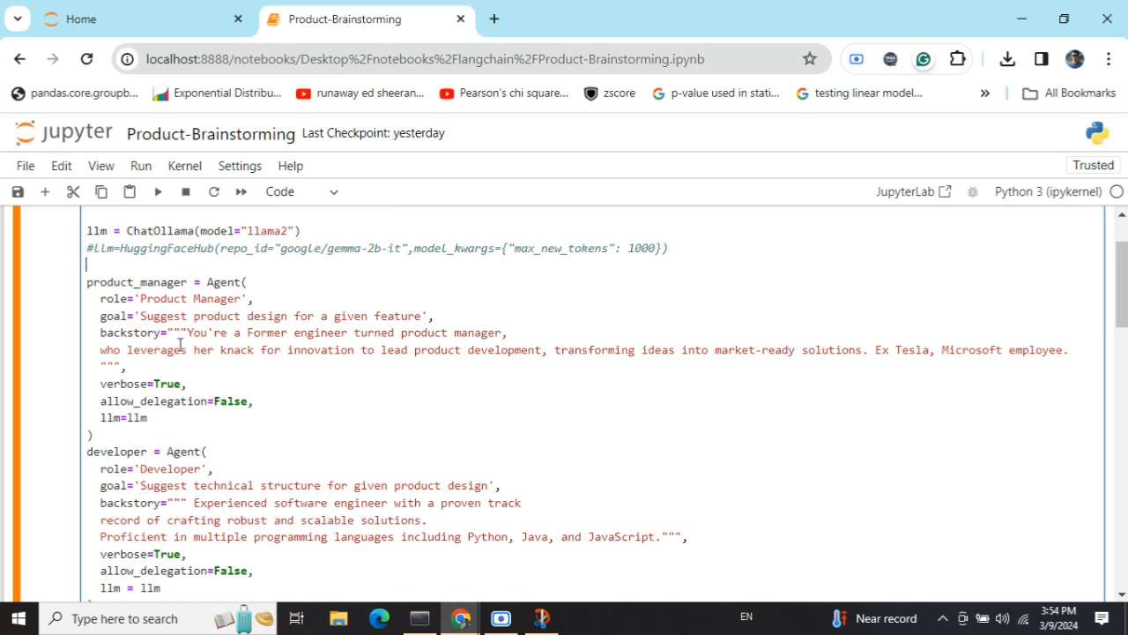
mouse_move(186, 309)
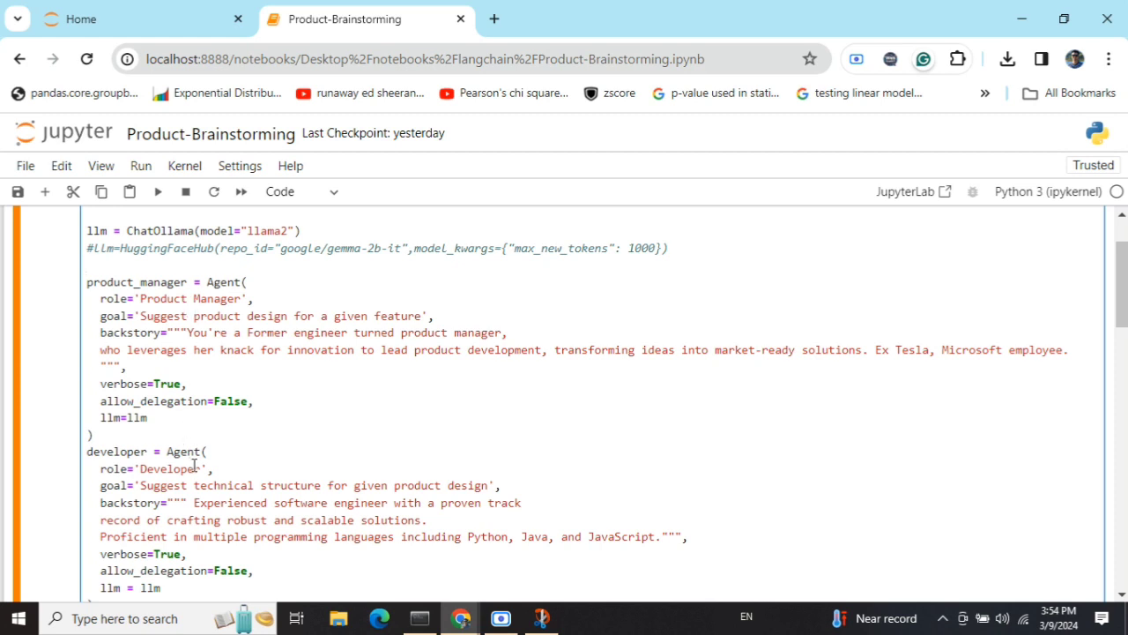
click(88, 263)
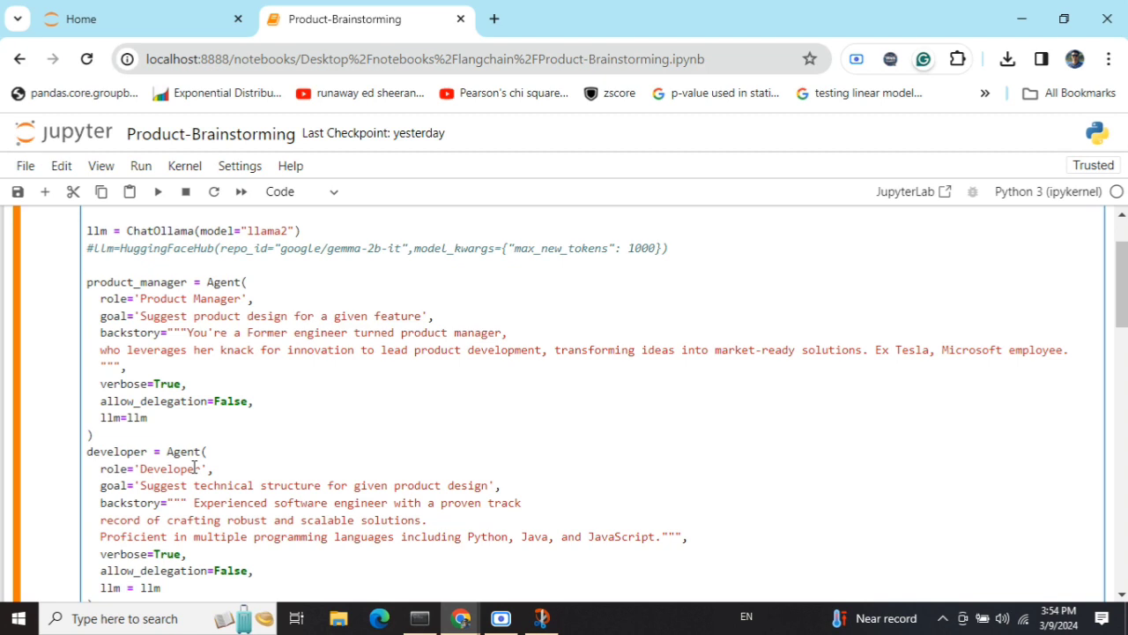
scroll(down, 3)
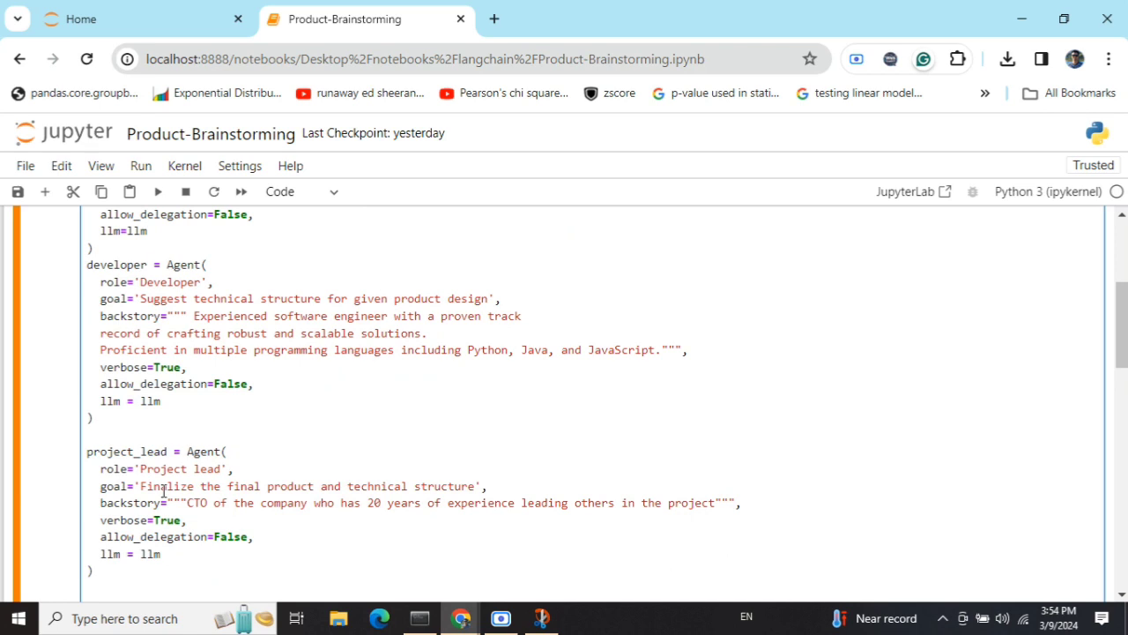
scroll(up, 3)
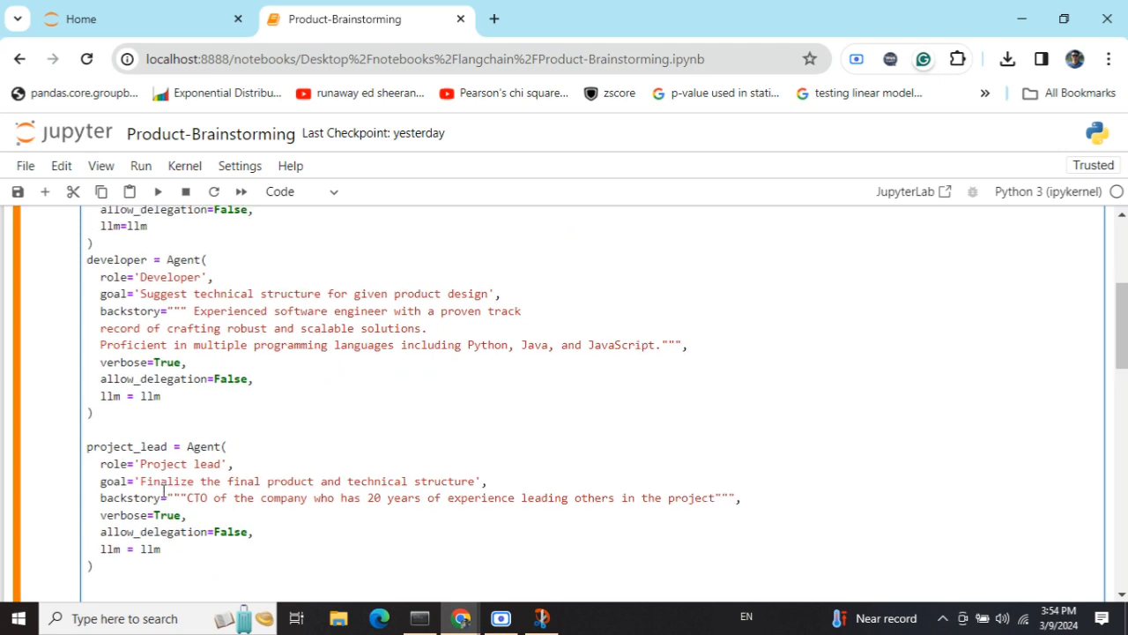
- Read task1 (face recognition login flow), task2 (tech stack) and task3 (final report)
scroll(down, 3)
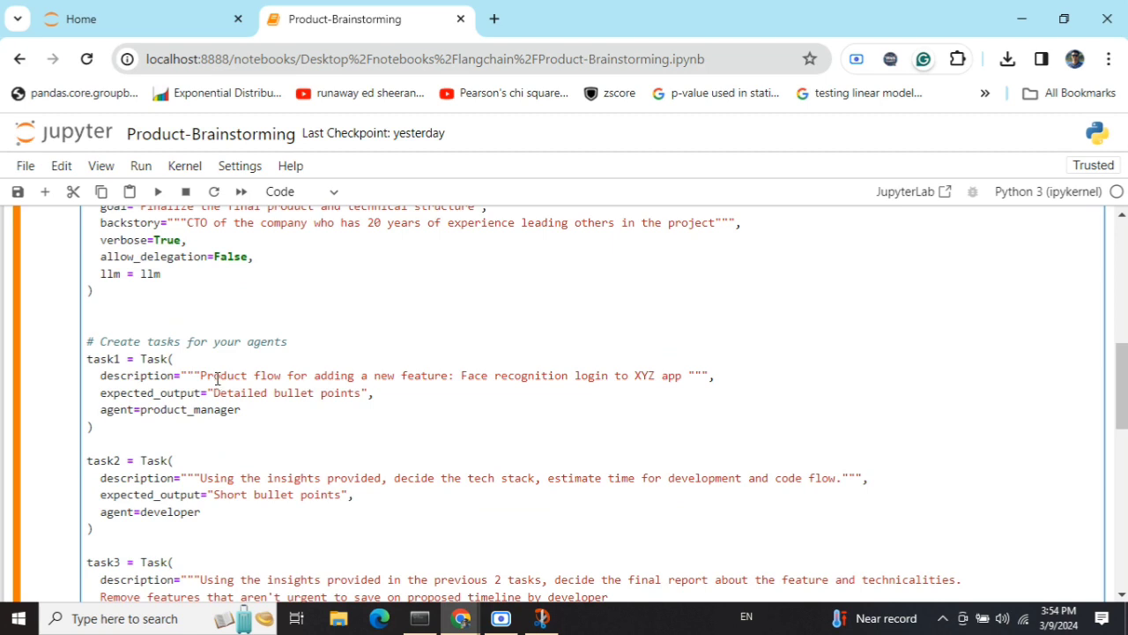
mouse_move(405, 390)
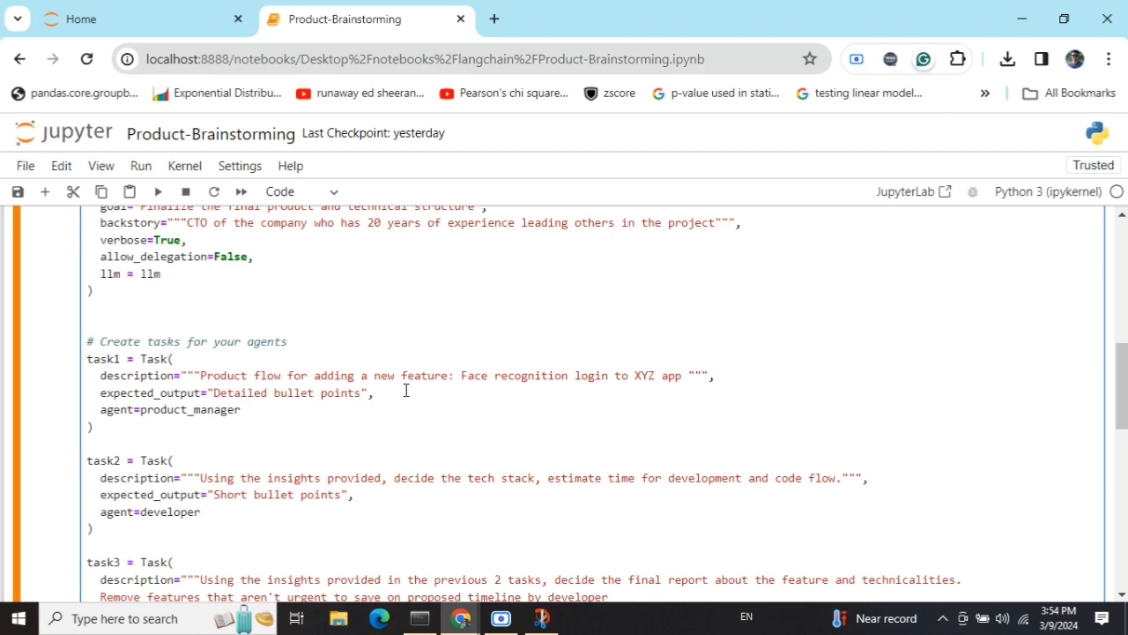
mouse_move(701, 389)
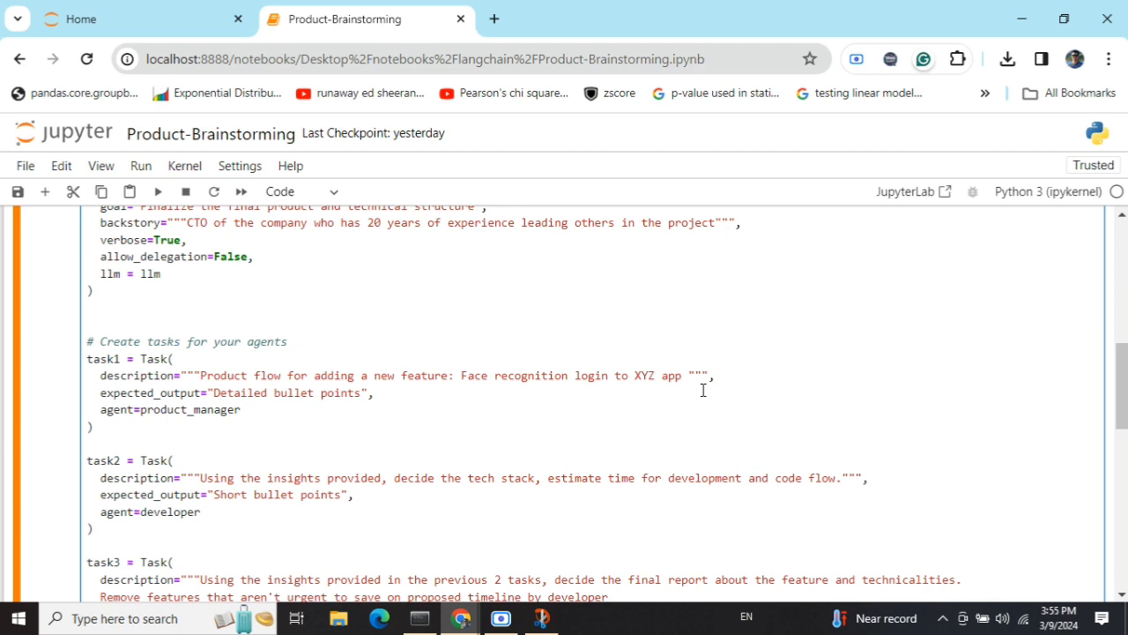
mouse_move(254, 418)
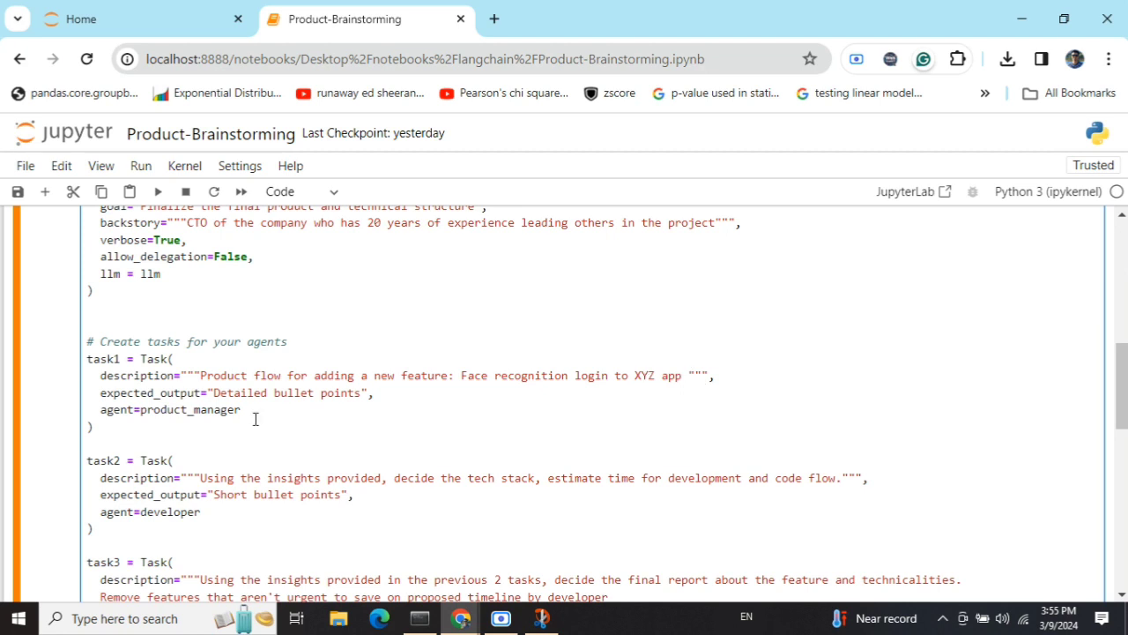
mouse_move(271, 392)
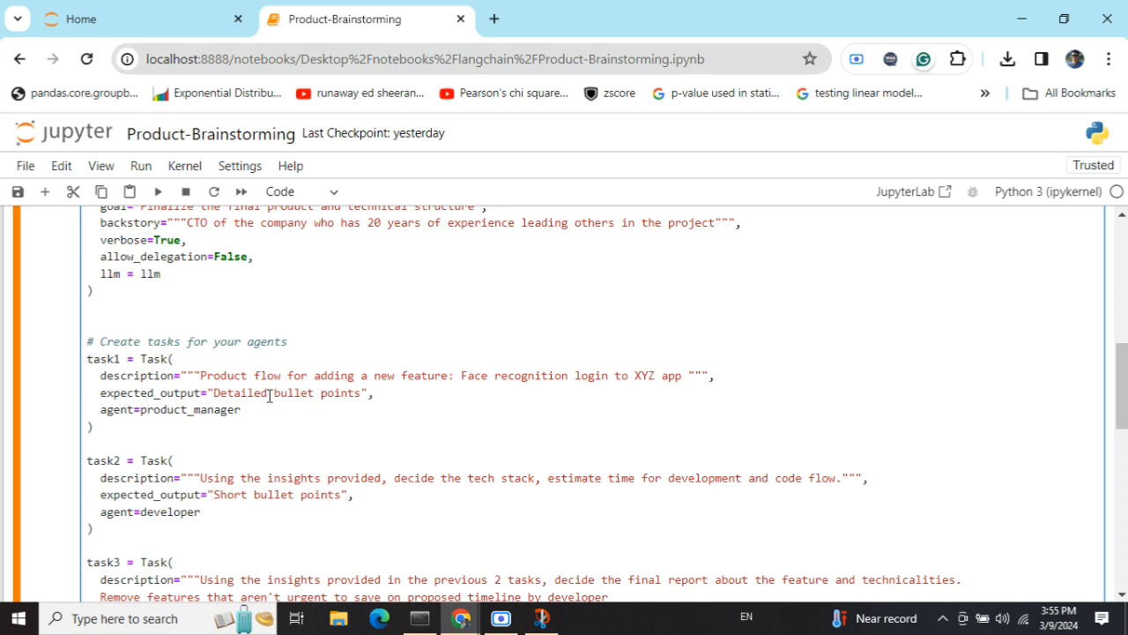
mouse_move(162, 438)
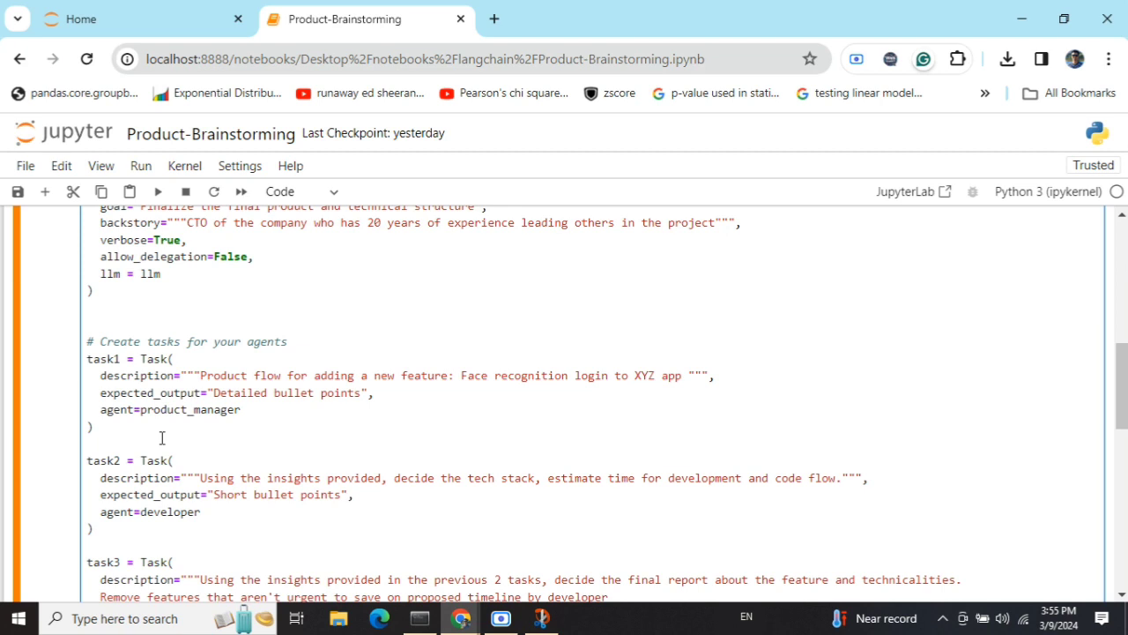
scroll(down, 3)
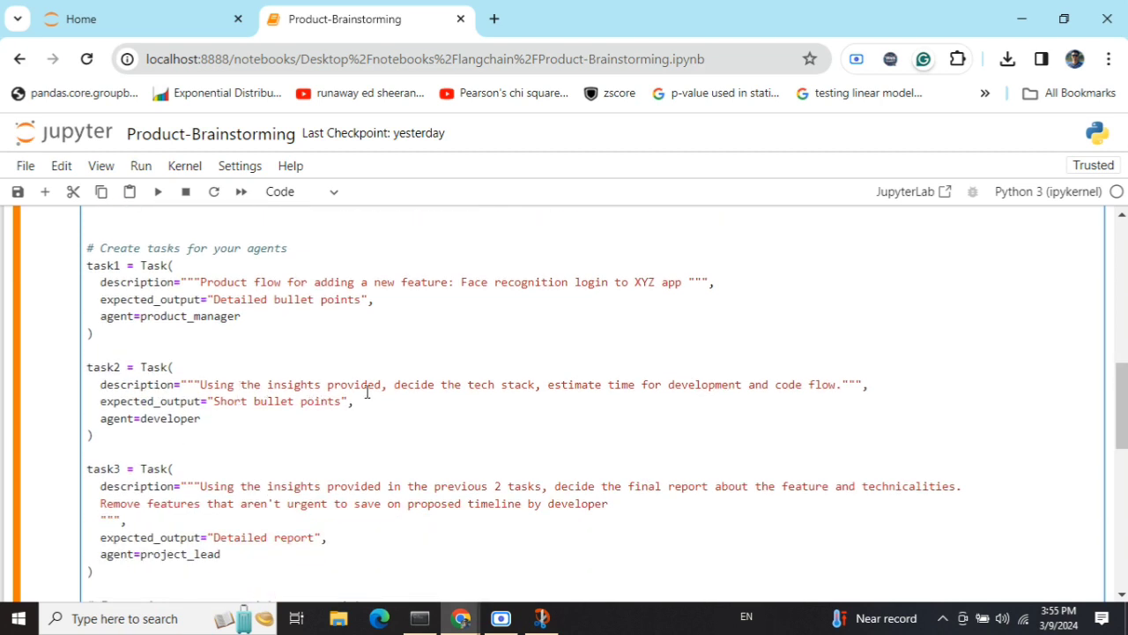
mouse_move(722, 392)
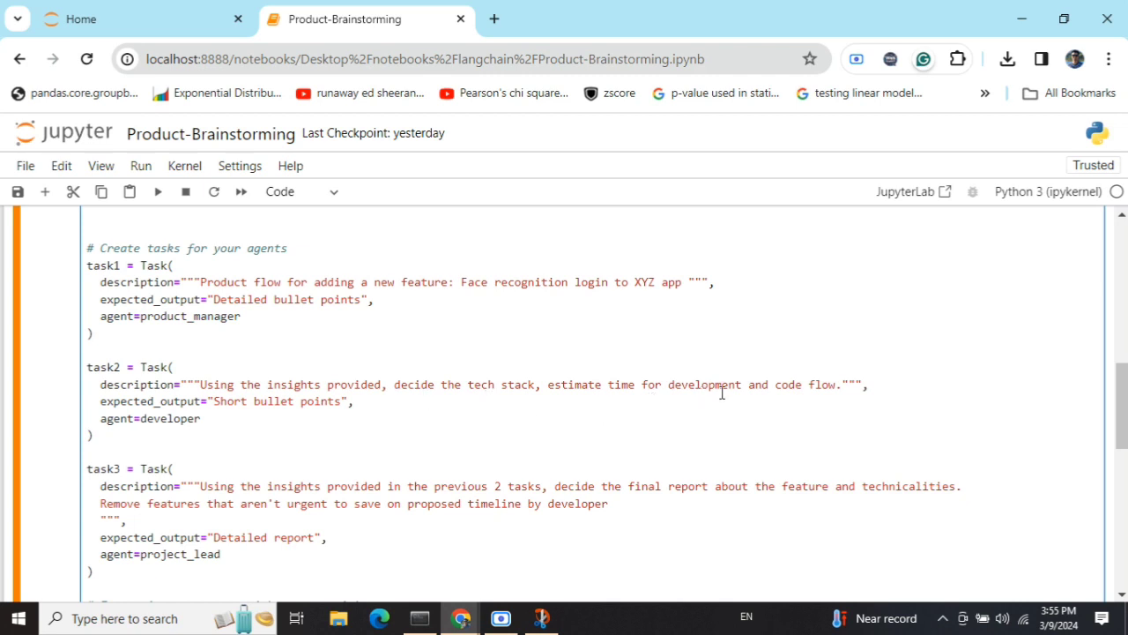
mouse_move(209, 449)
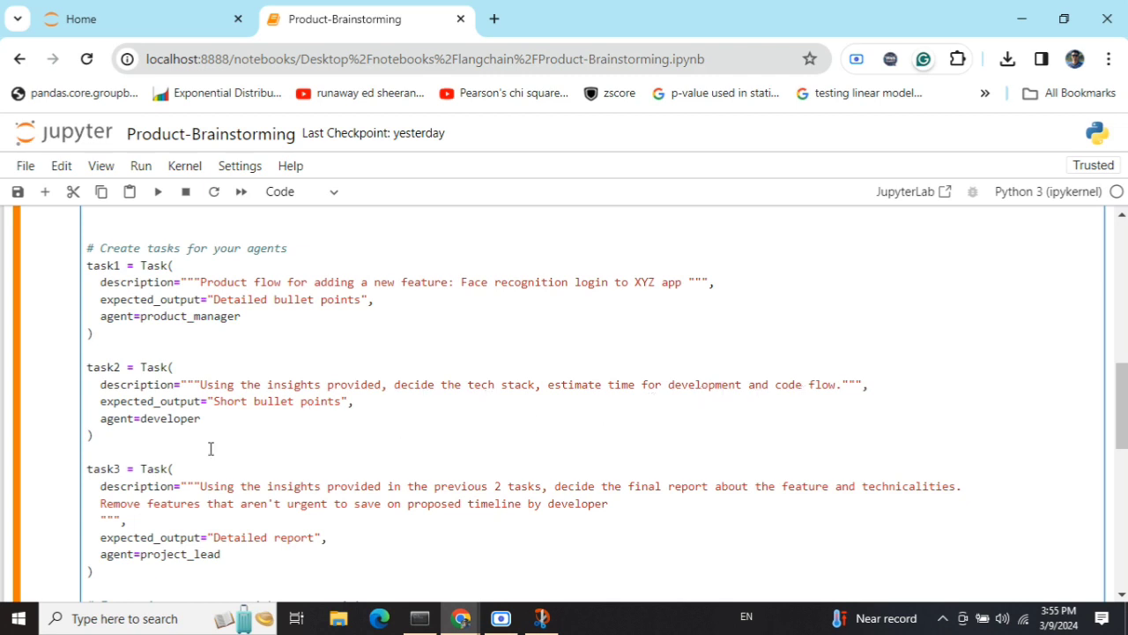
mouse_move(243, 497)
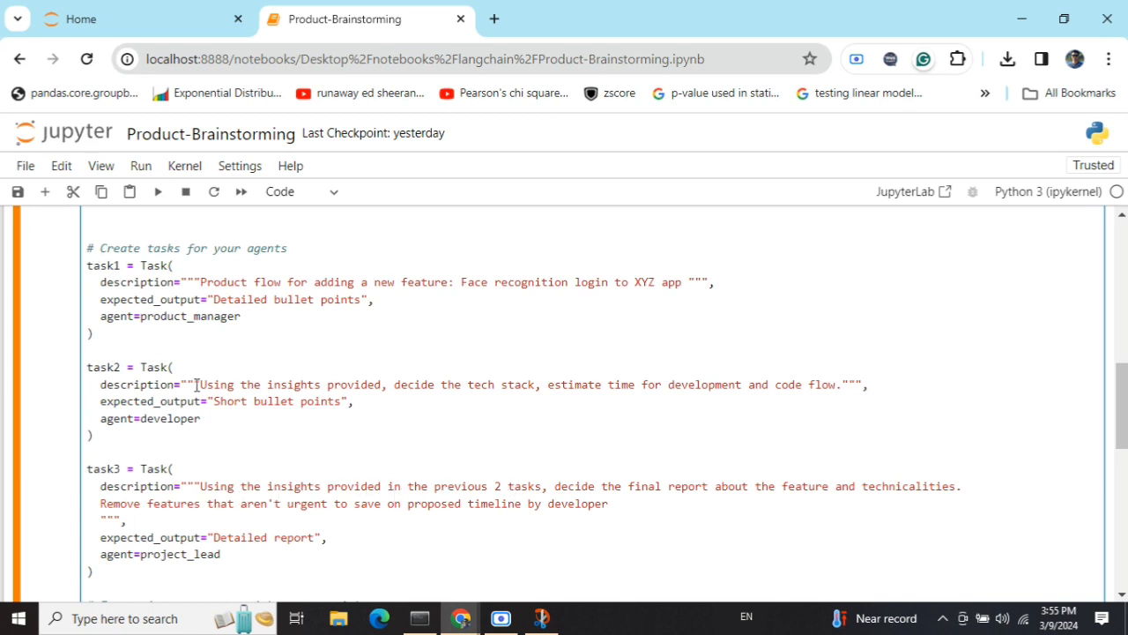
mouse_move(848, 494)
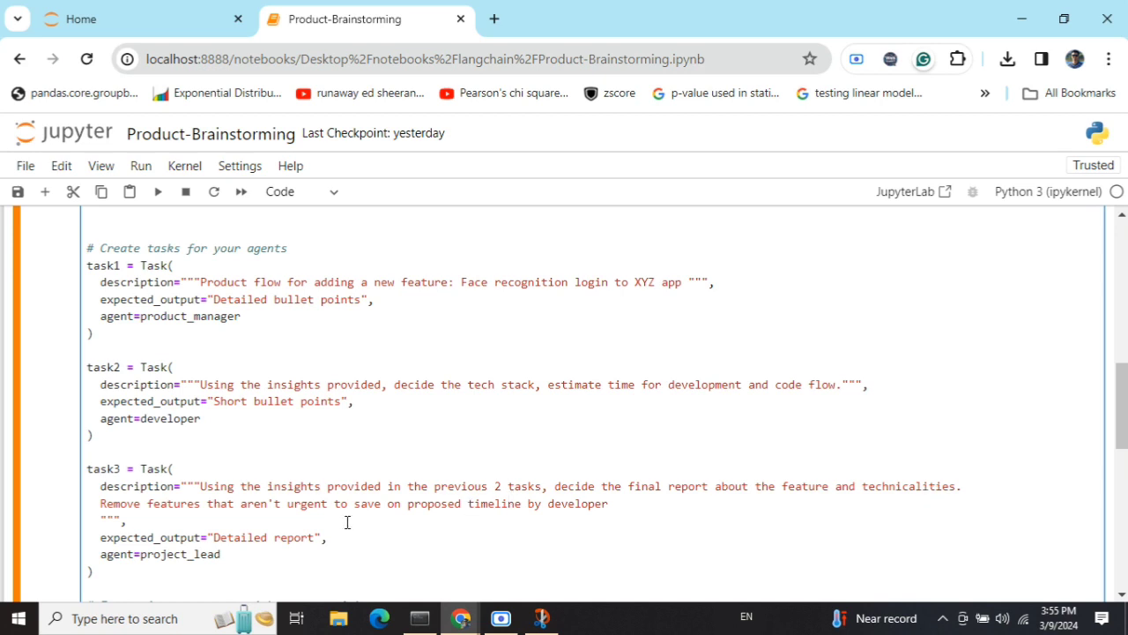
mouse_move(157, 312)
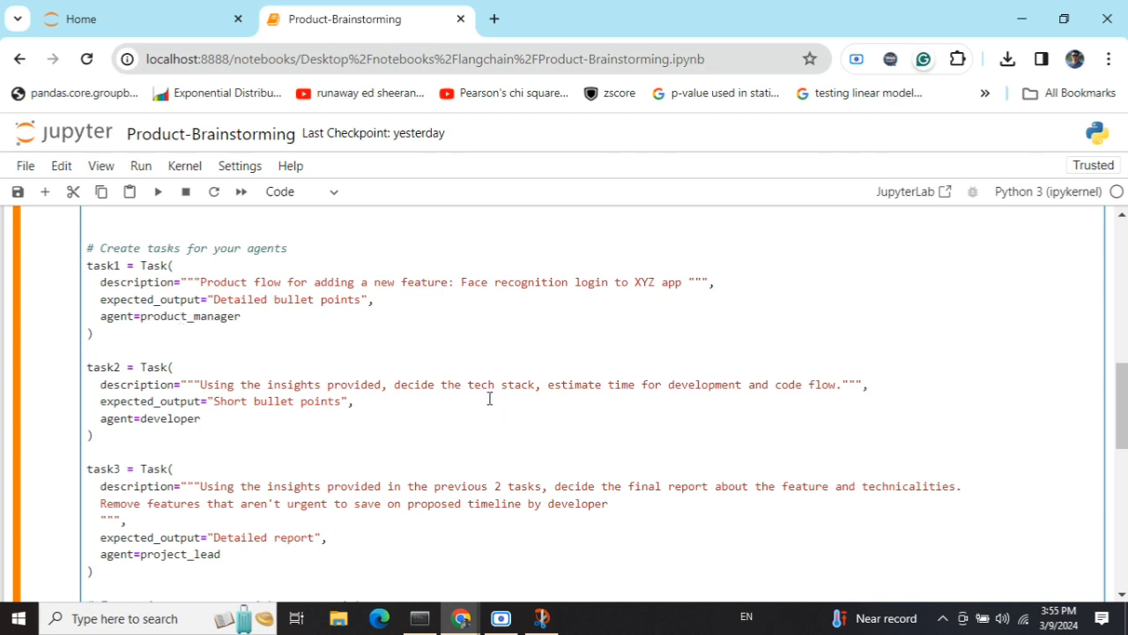
mouse_move(203, 426)
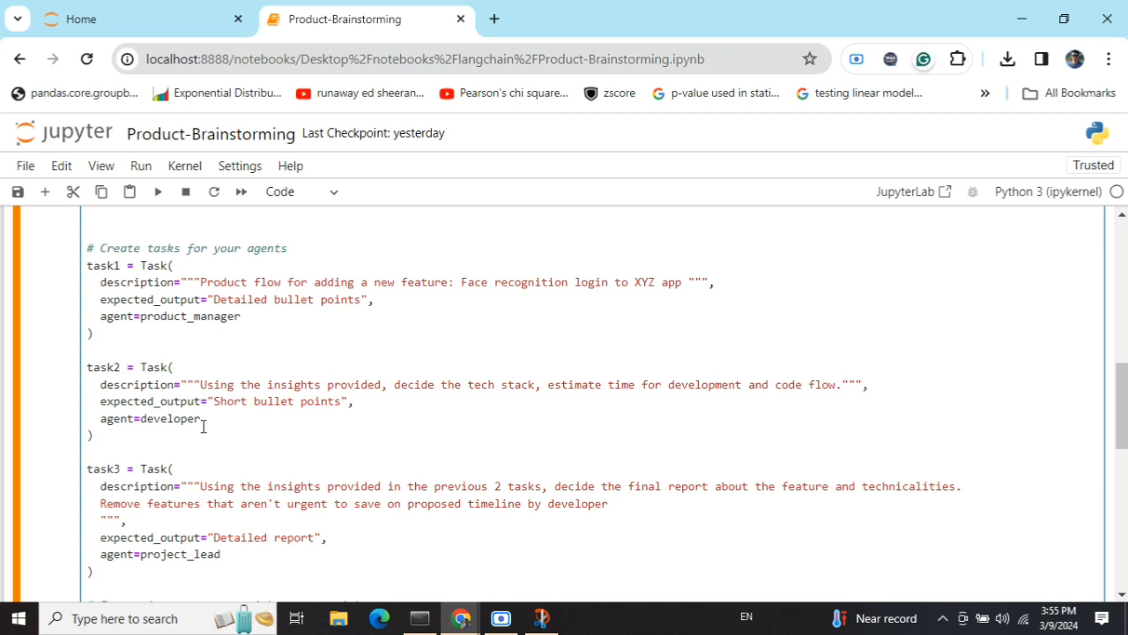
- Scroll past task3 to the Crew instantiation and the crew.kickoff() line
scroll(down, 3)
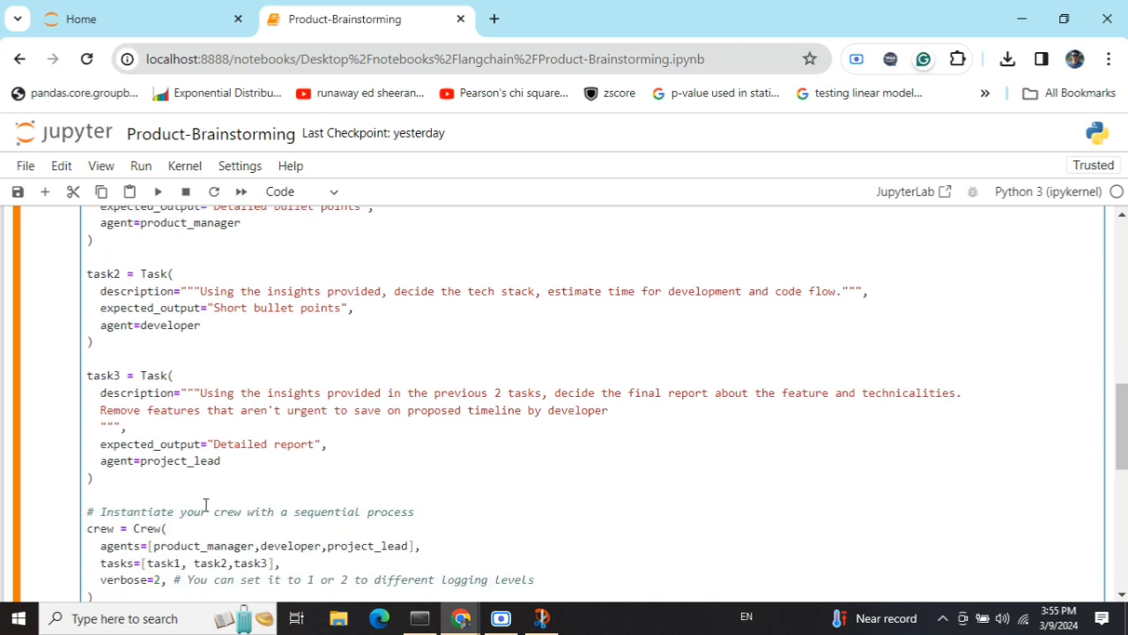
scroll(down, 3)
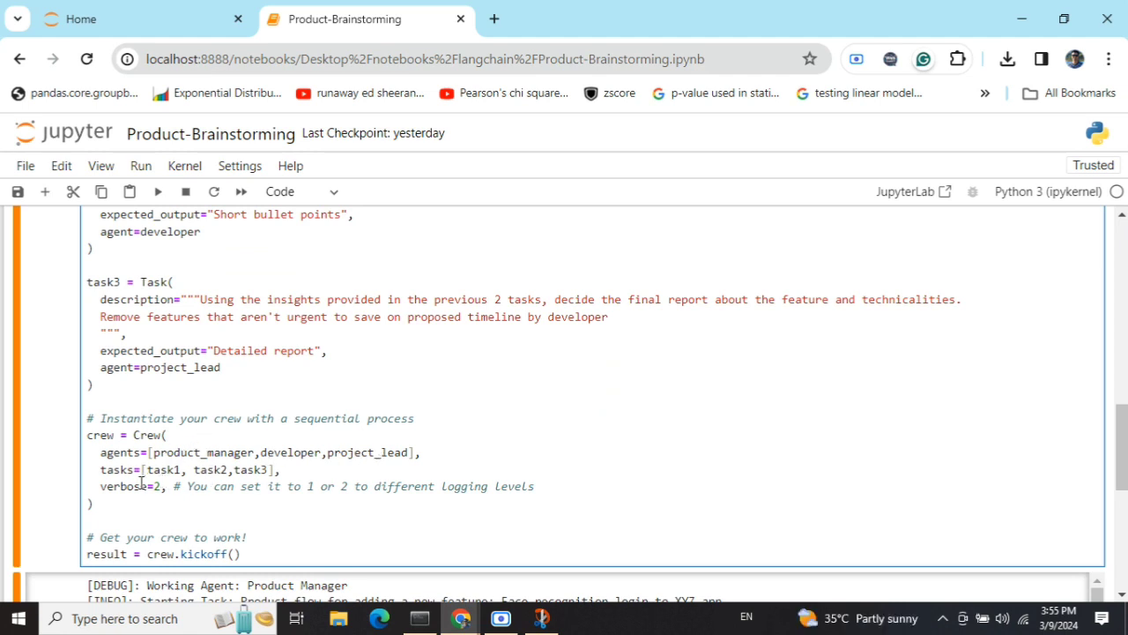
scroll(down, 3)
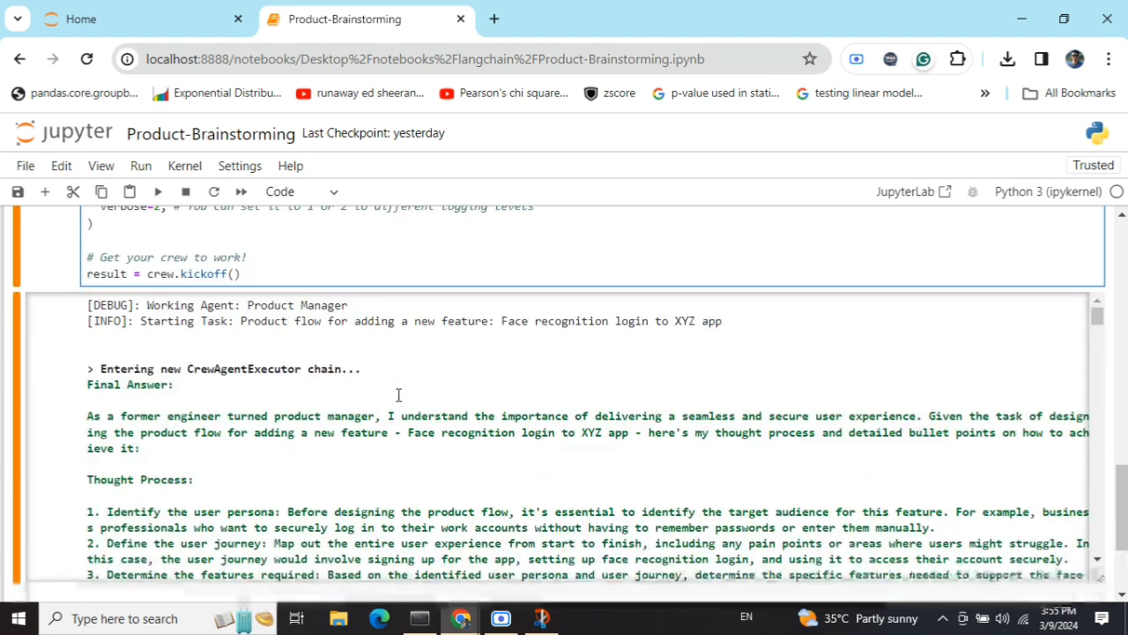
mouse_move(262, 408)
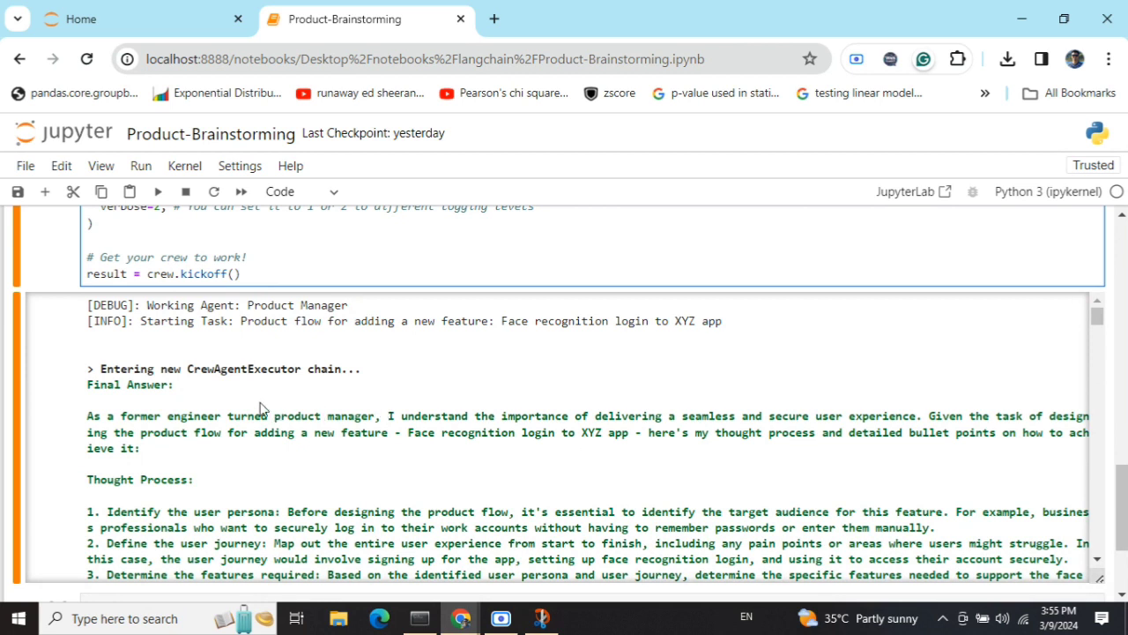
mouse_move(247, 326)
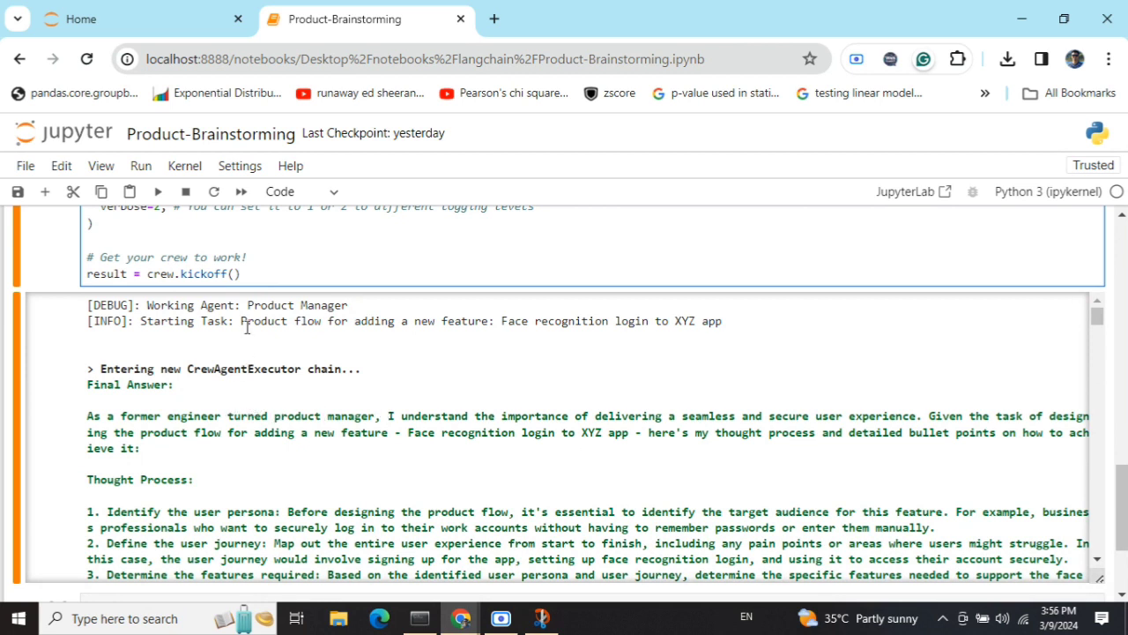
mouse_move(300, 396)
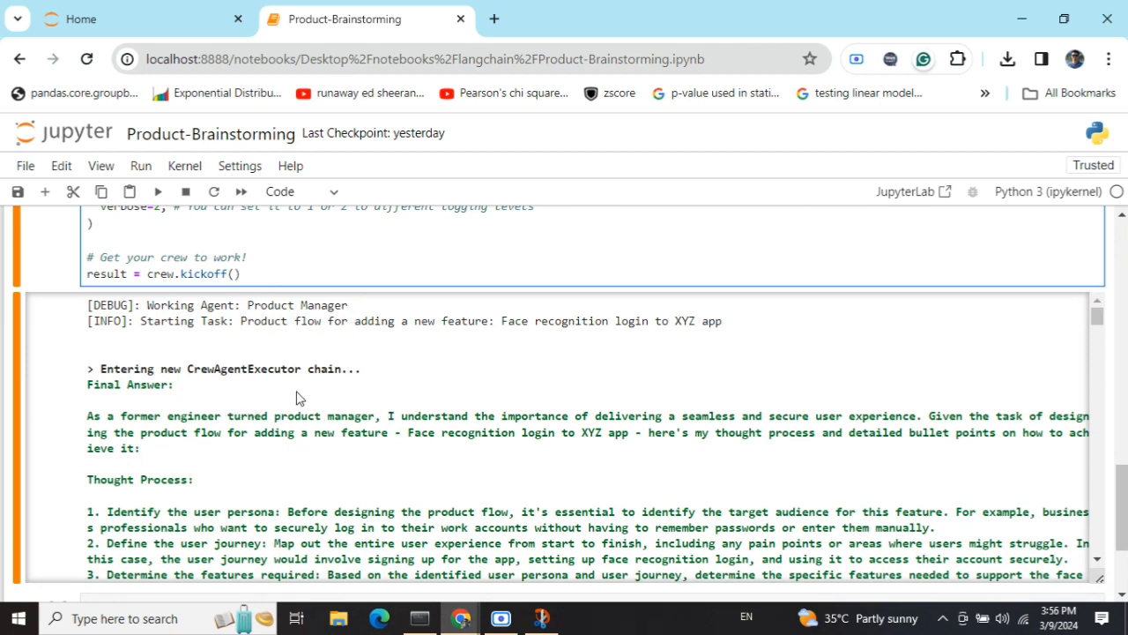
mouse_move(242, 348)
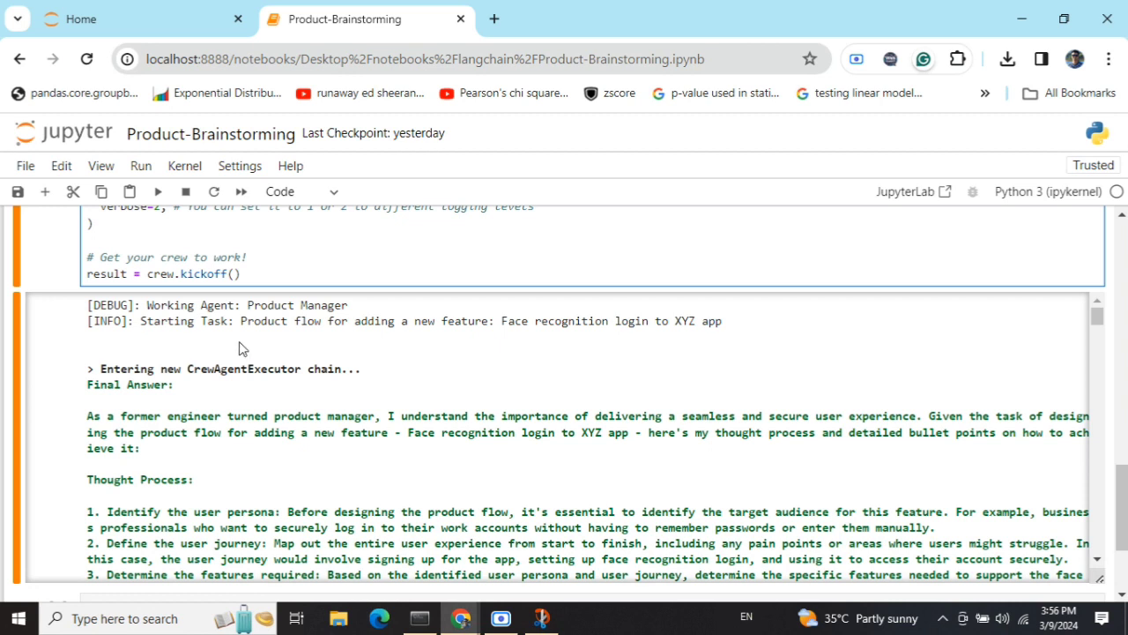
mouse_move(369, 355)
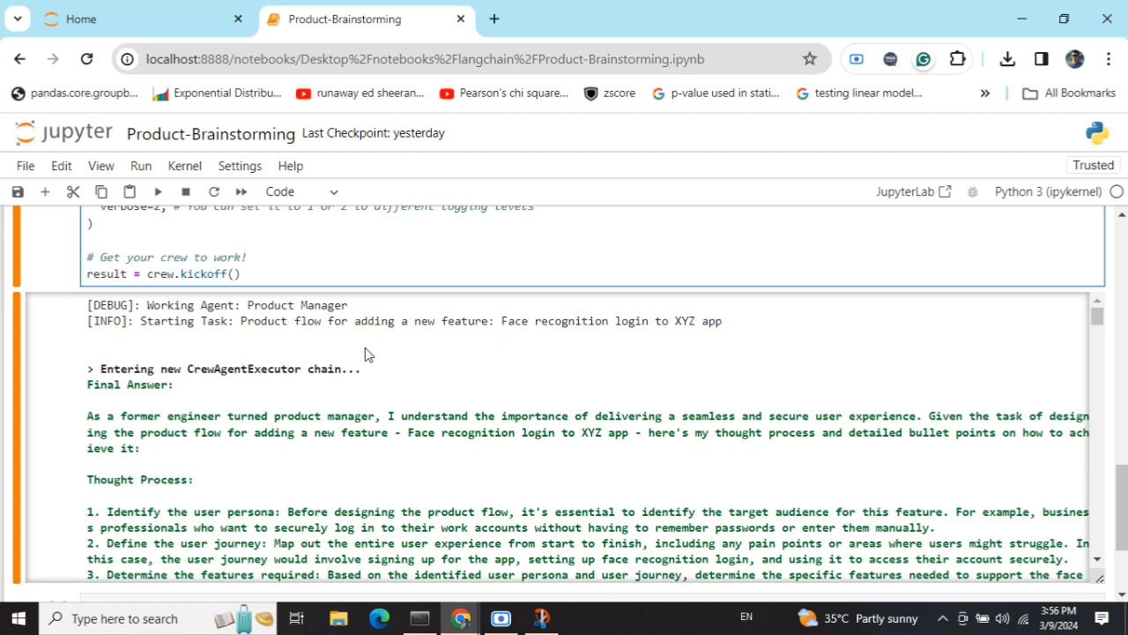
- Read the Product Manager's Final Answer bullet points until the Developer agent's debug line
scroll(down, 3)
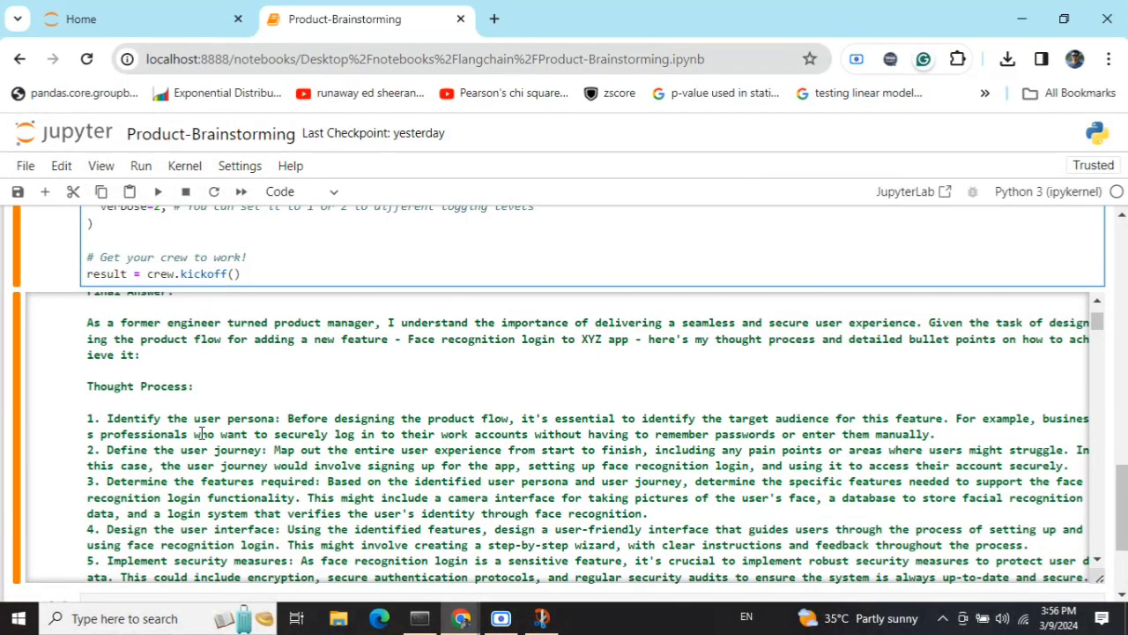
scroll(up, 3)
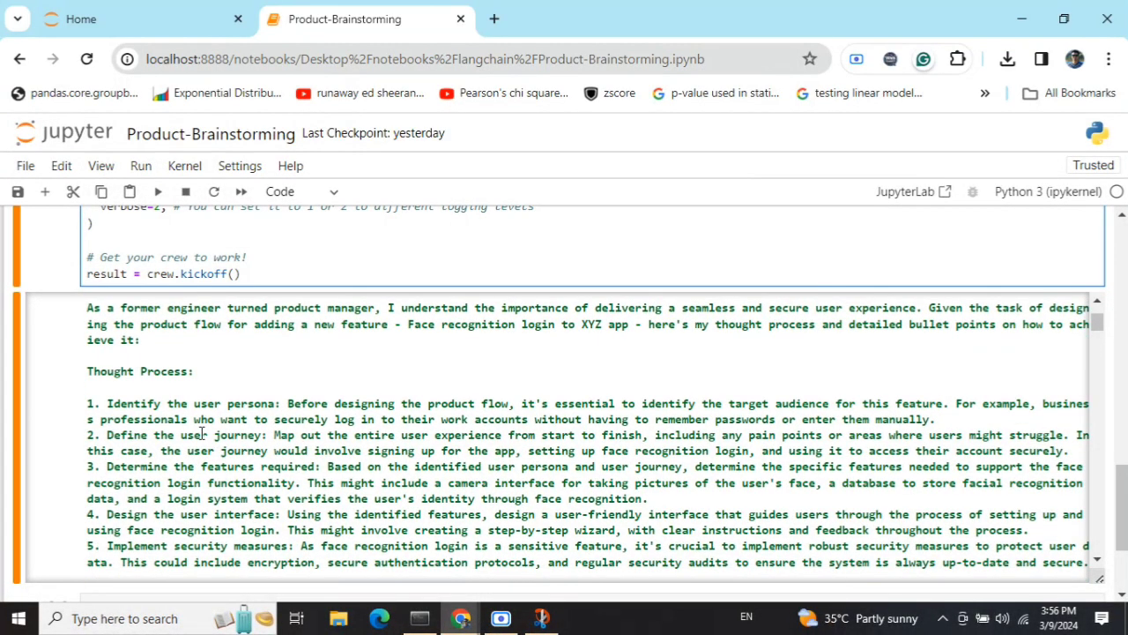
scroll(down, 3)
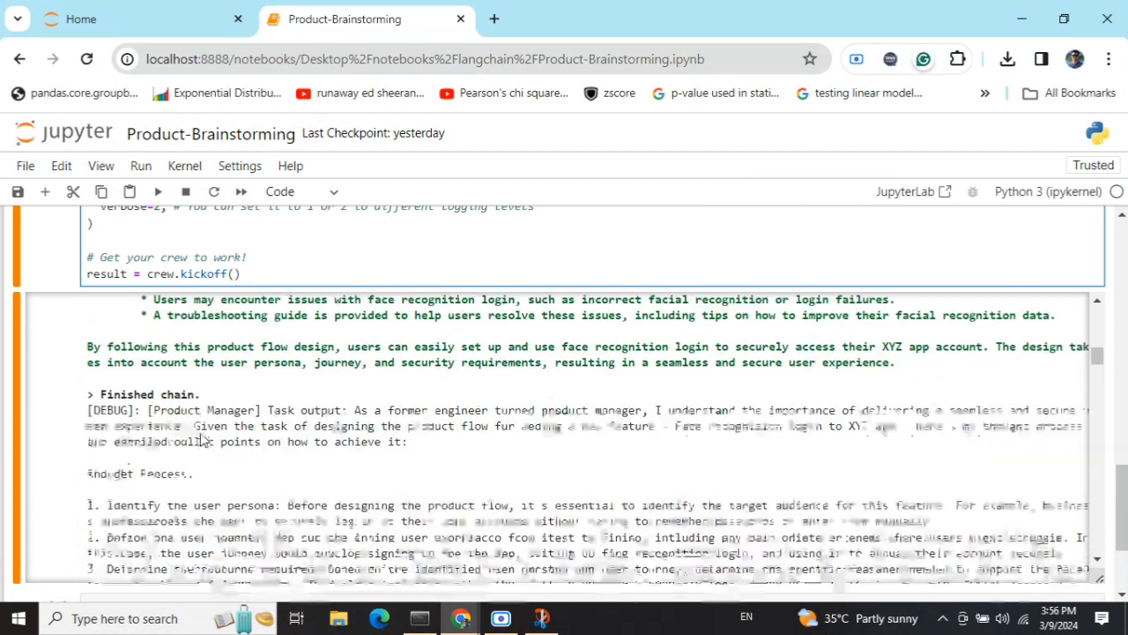
scroll(down, 3)
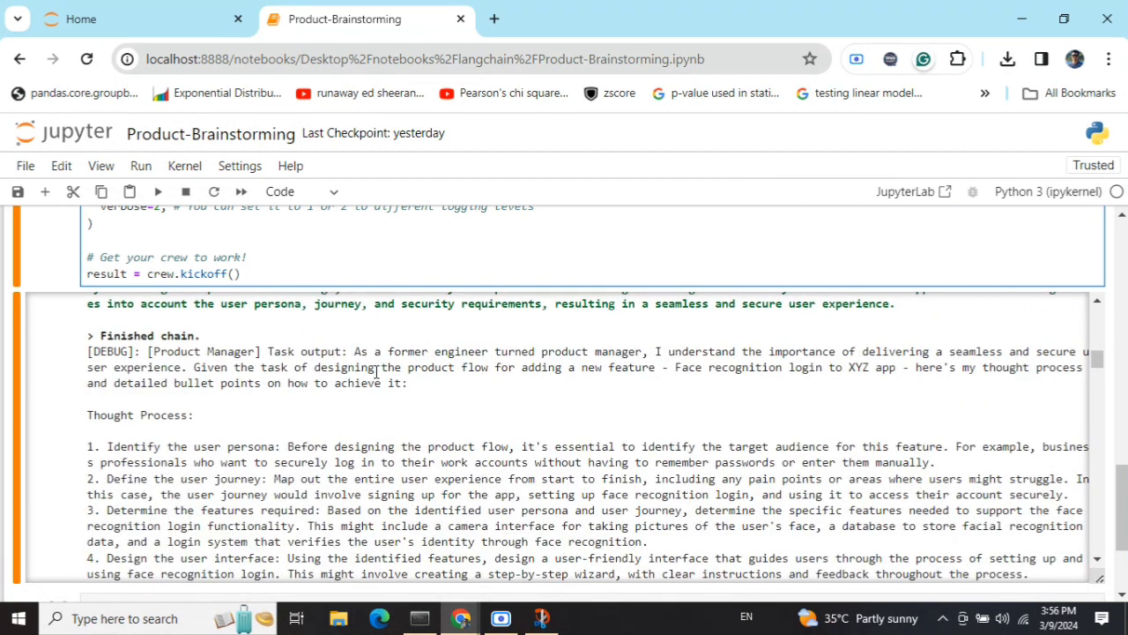
scroll(down, 3)
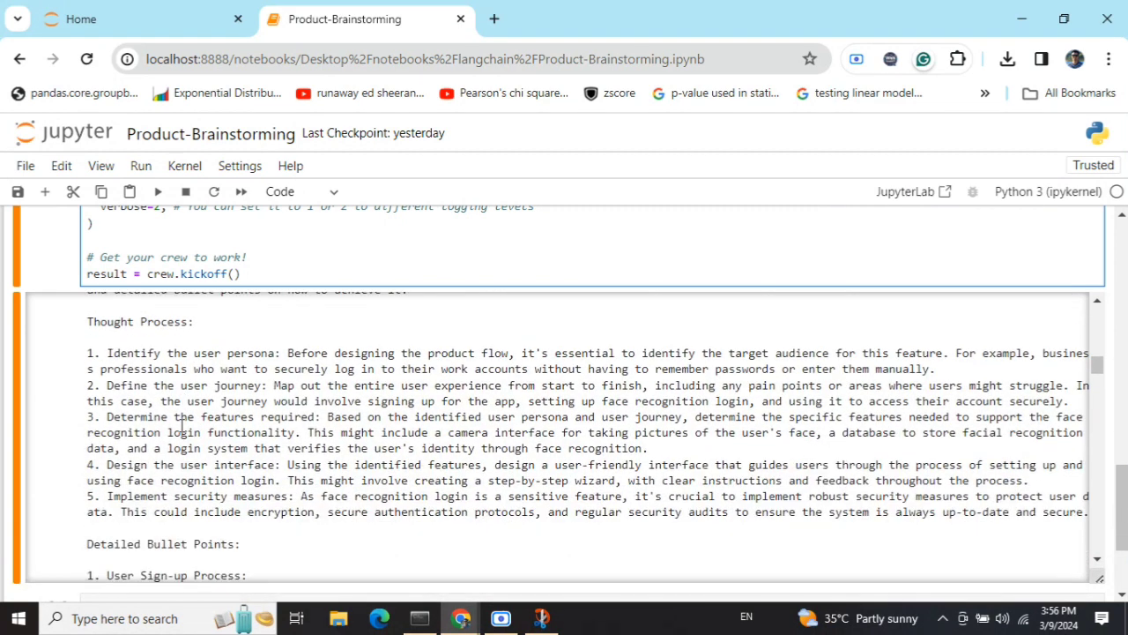
scroll(down, 3)
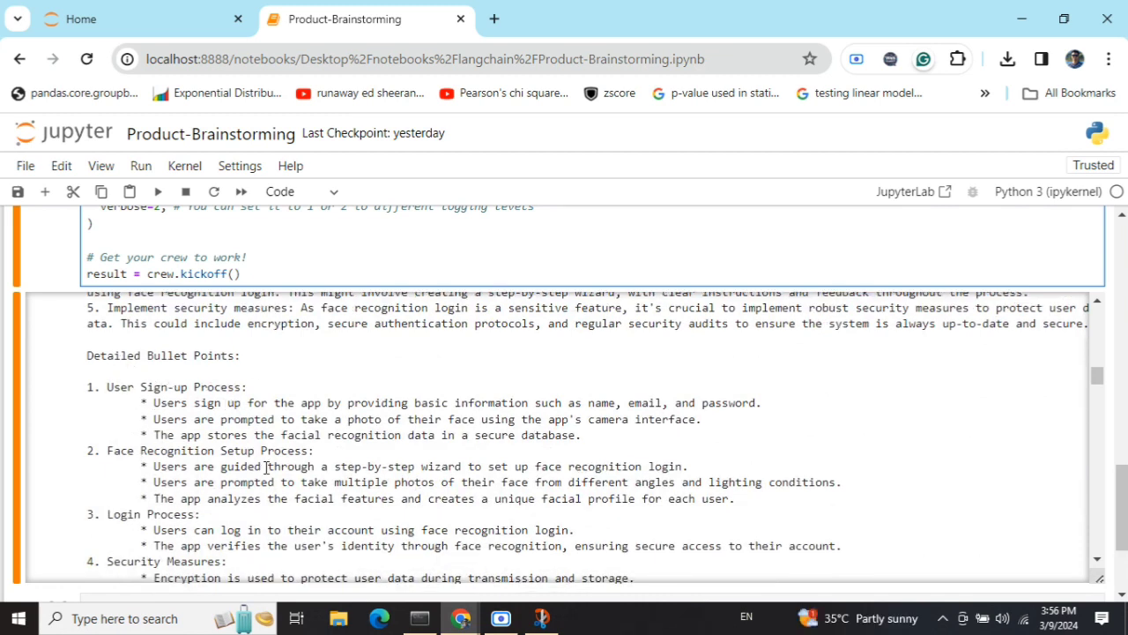
scroll(down, 3)
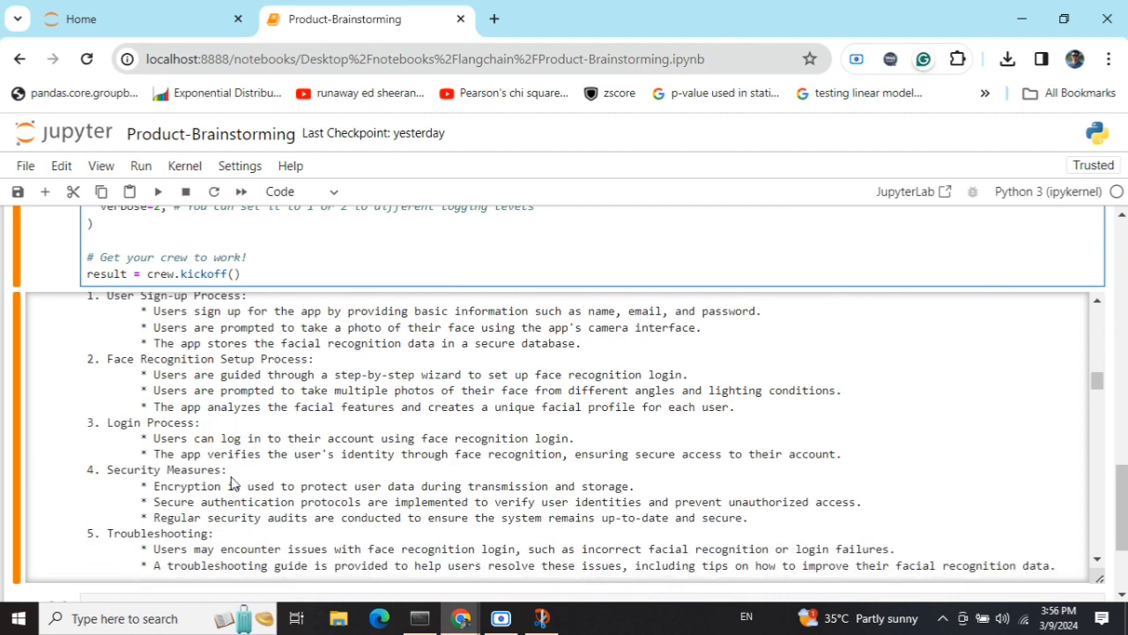
scroll(down, 3)
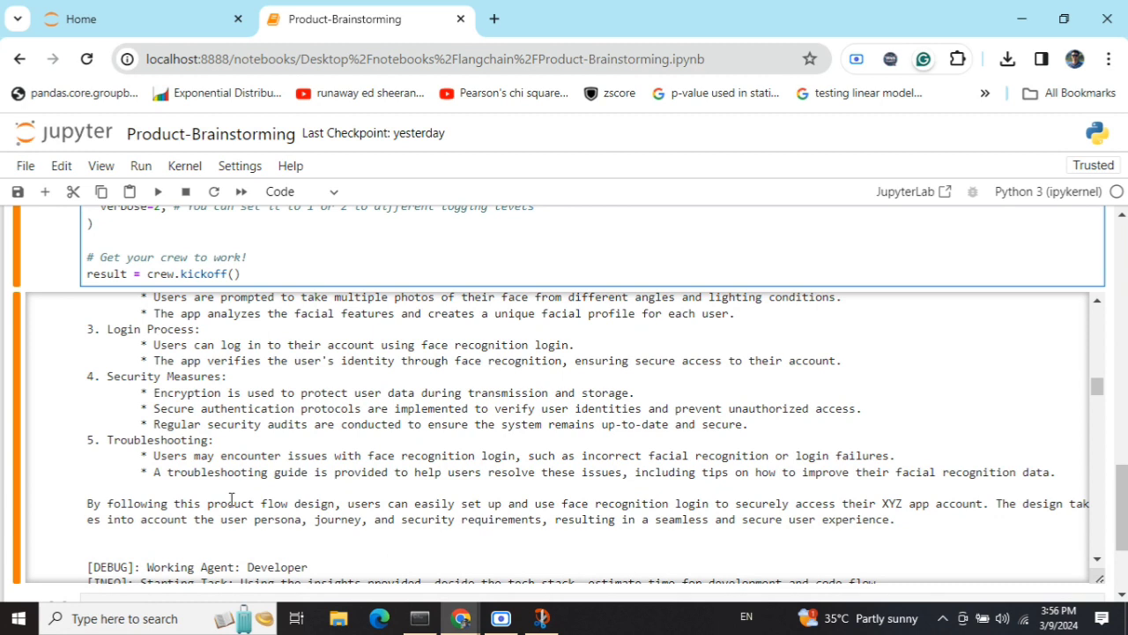
- Read the Developer's Final Answer covering sign-up through troubleshooting for face recognition login
scroll(down, 3)
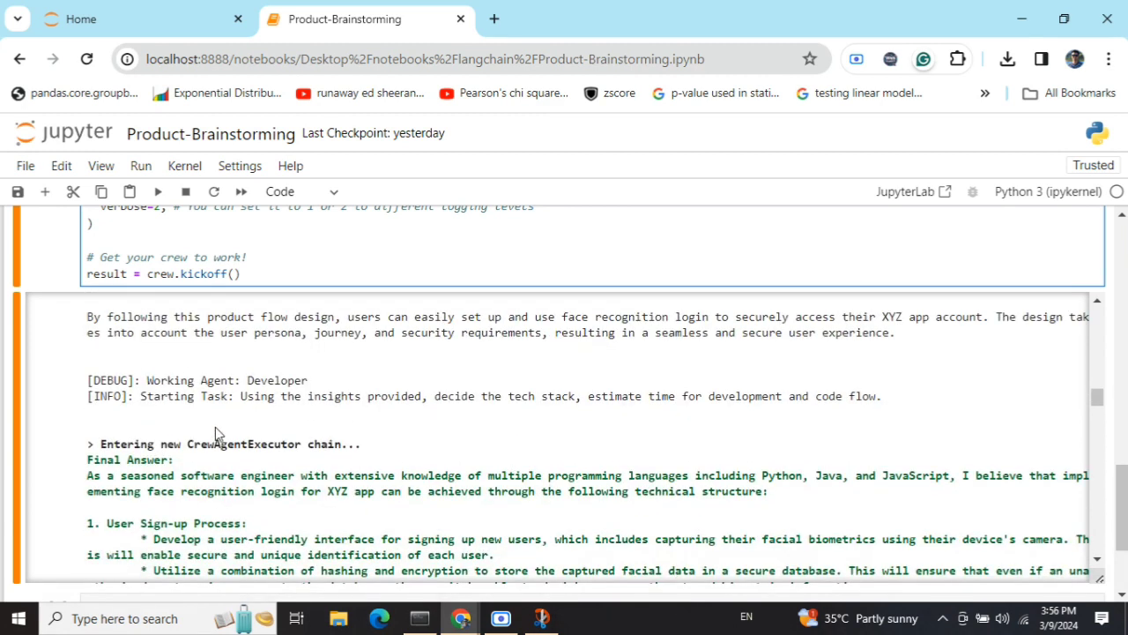
mouse_move(221, 367)
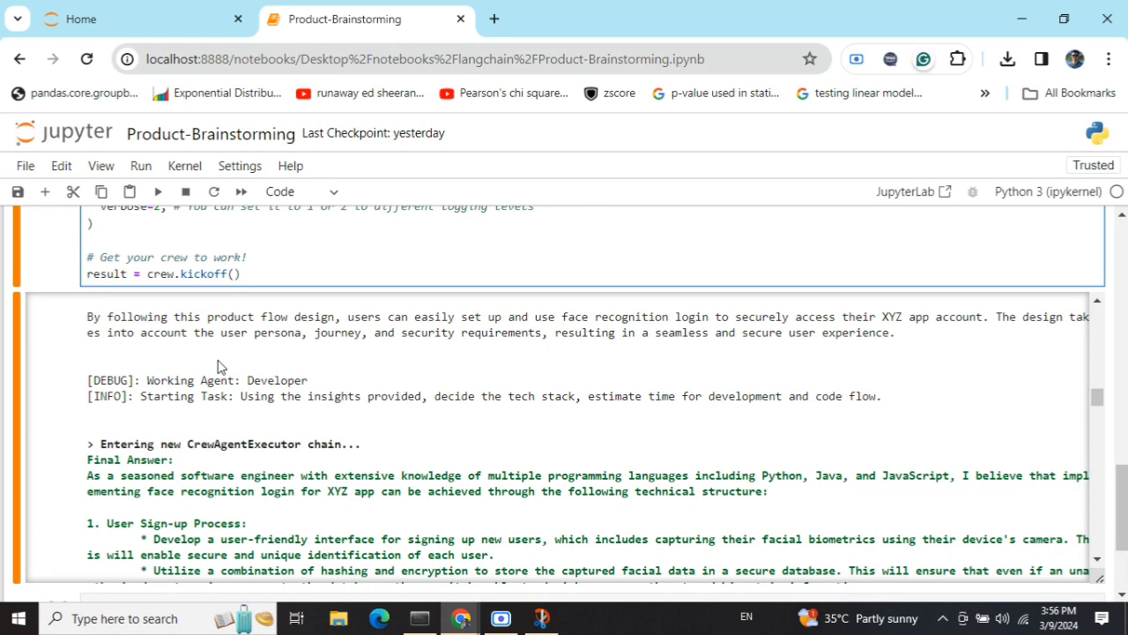
mouse_move(517, 427)
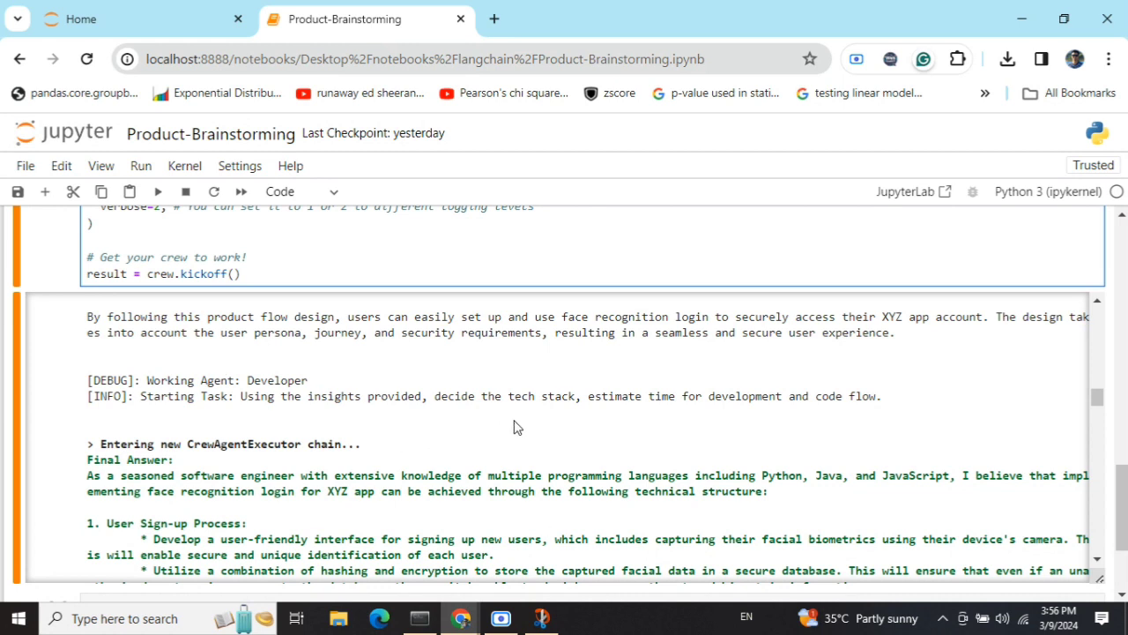
scroll(down, 3)
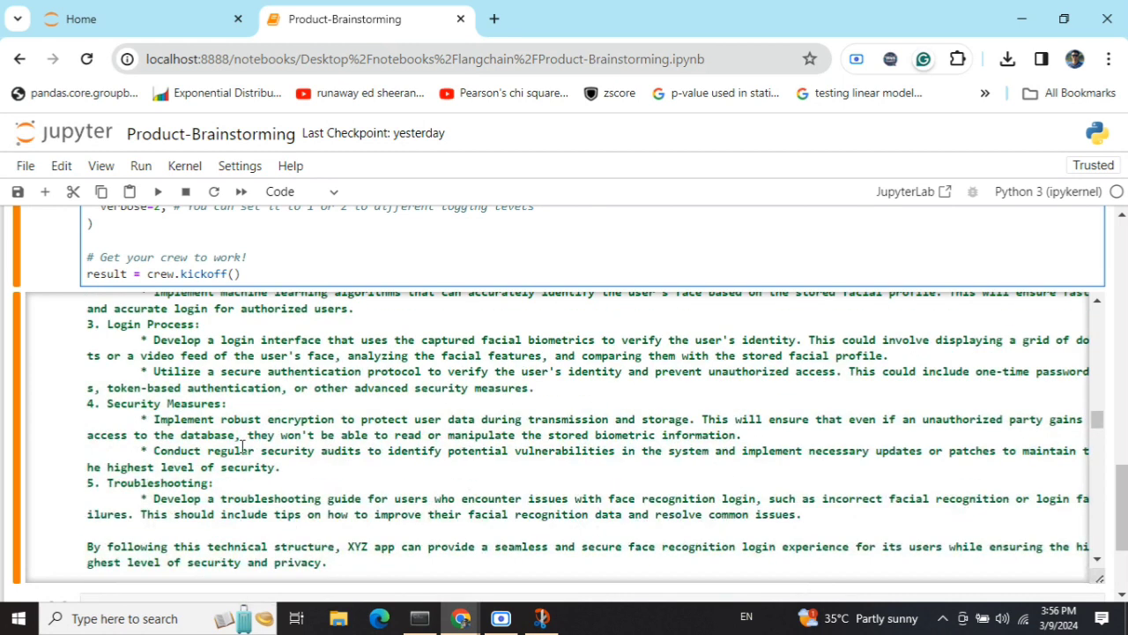
scroll(down, 3)
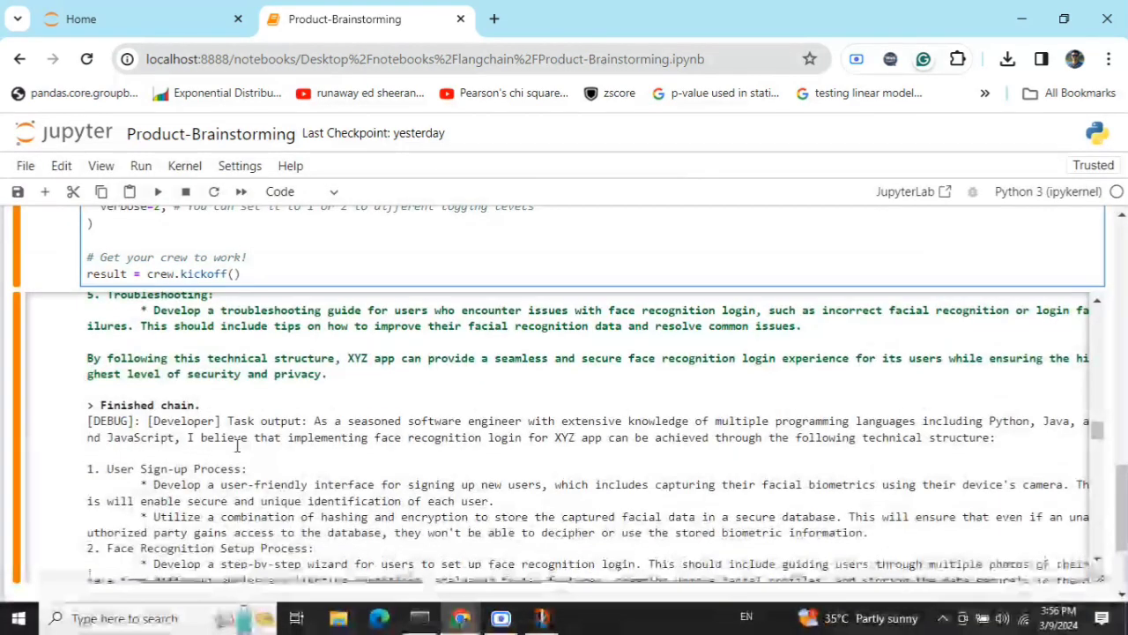
scroll(down, 3)
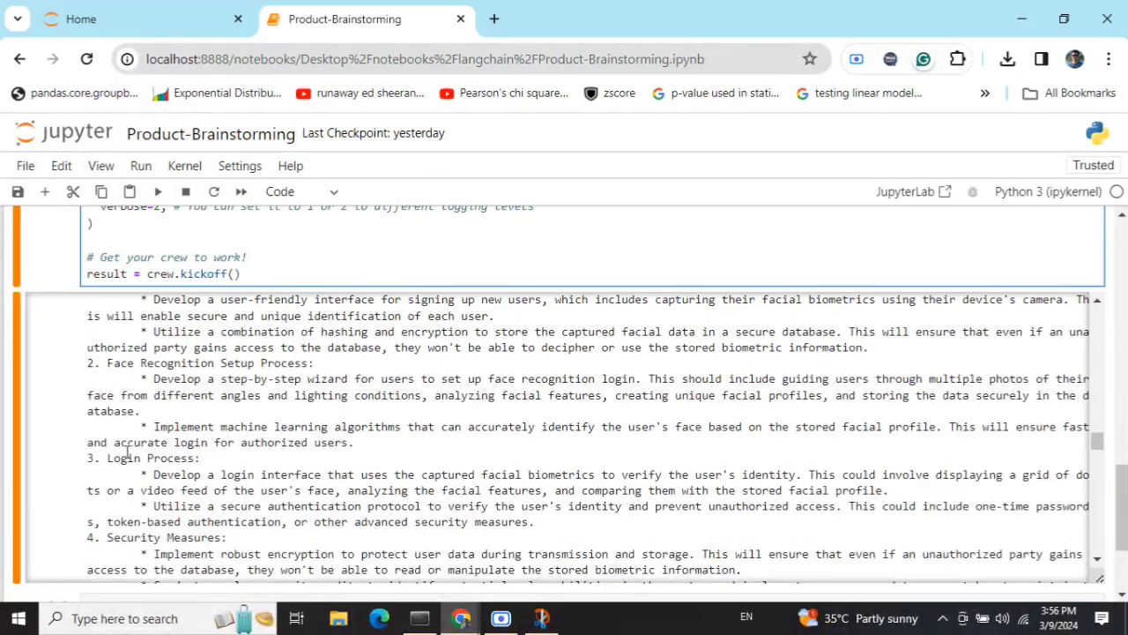
scroll(up, 3)
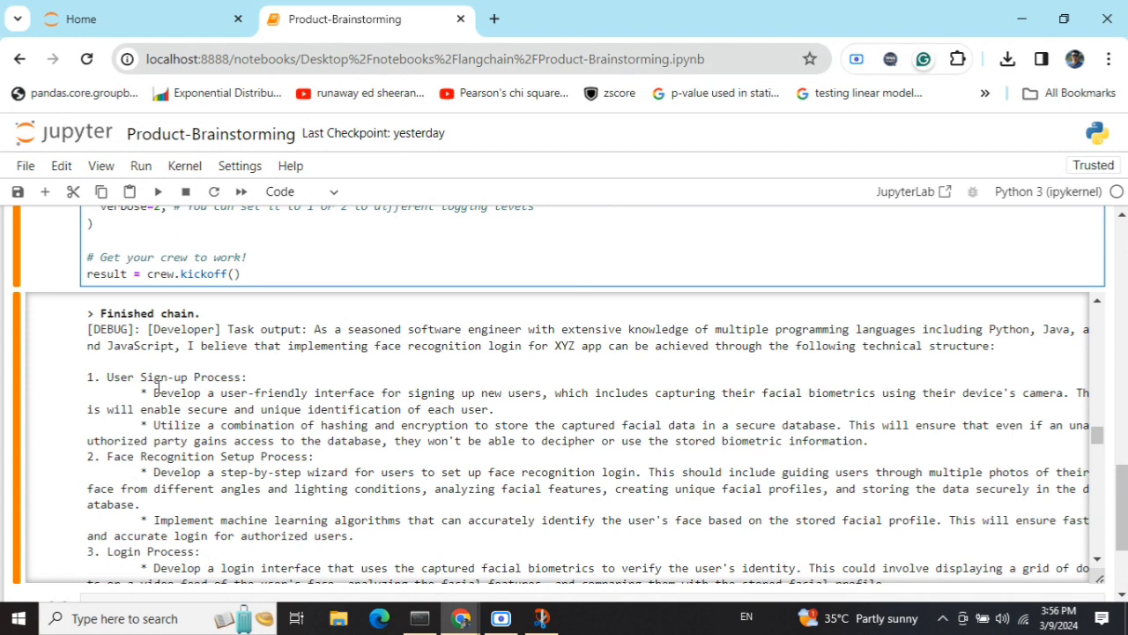
mouse_move(239, 376)
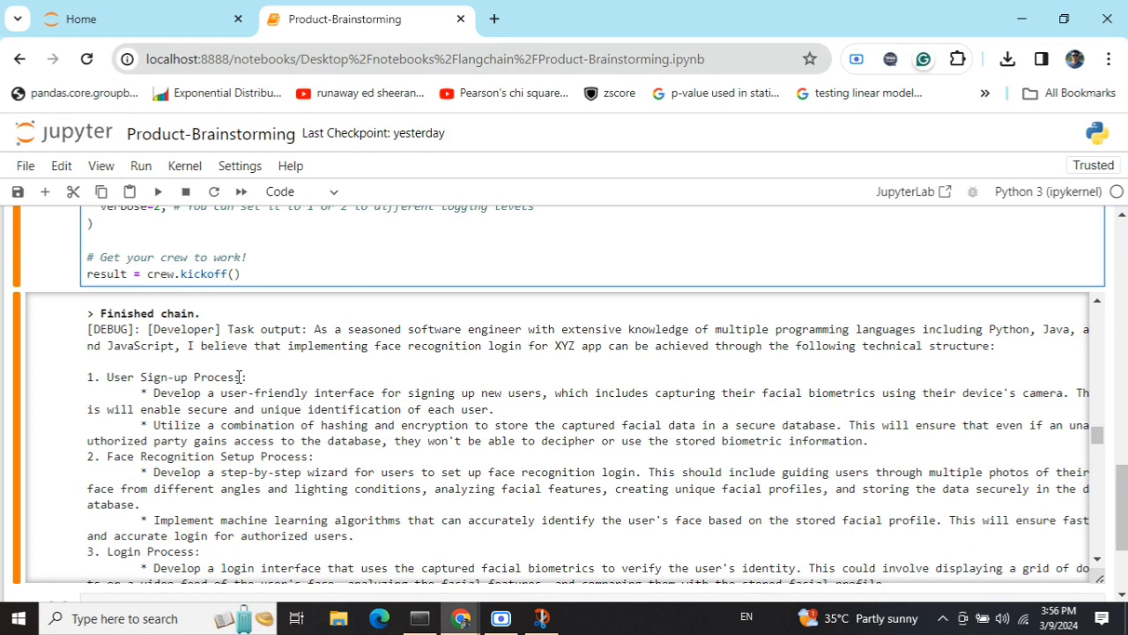
mouse_move(404, 407)
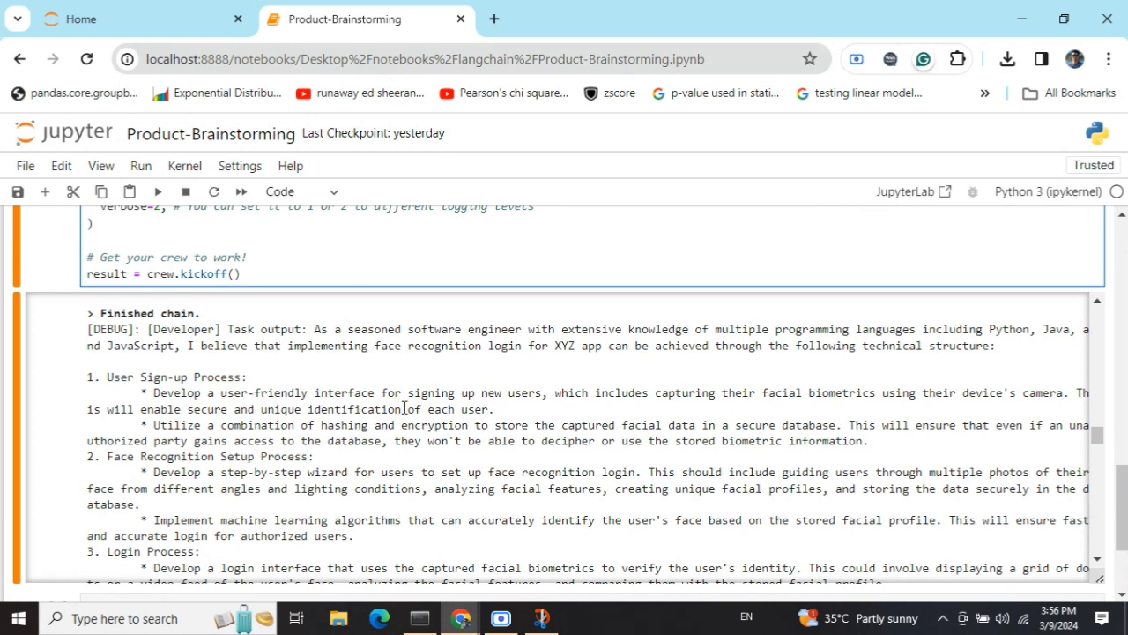
mouse_move(842, 414)
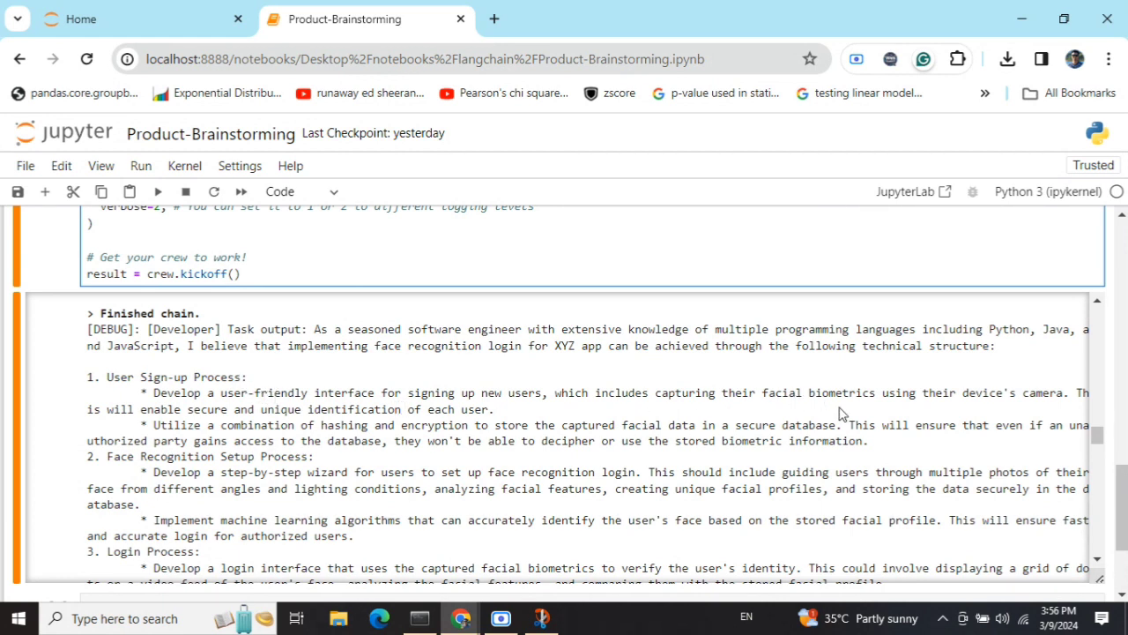
mouse_move(901, 416)
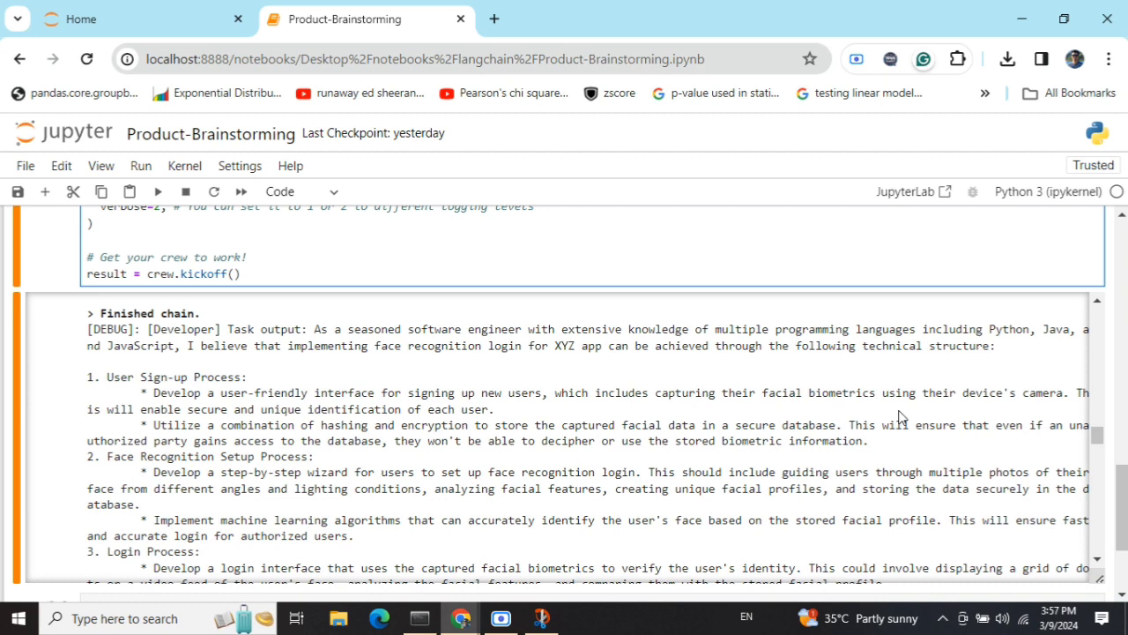
scroll(down, 3)
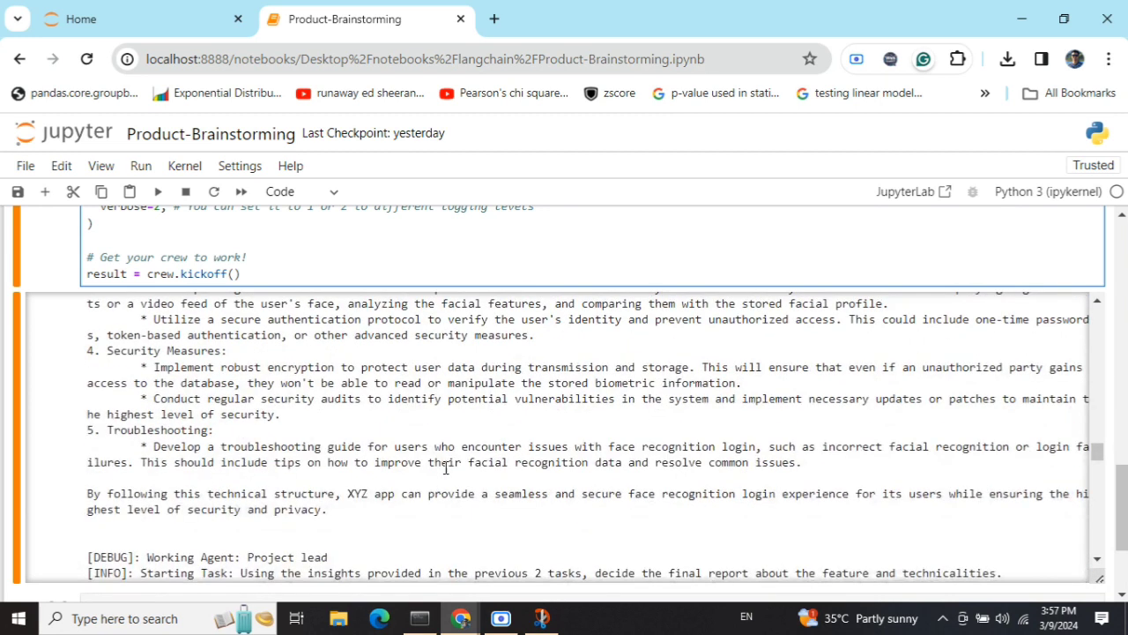
mouse_move(479, 467)
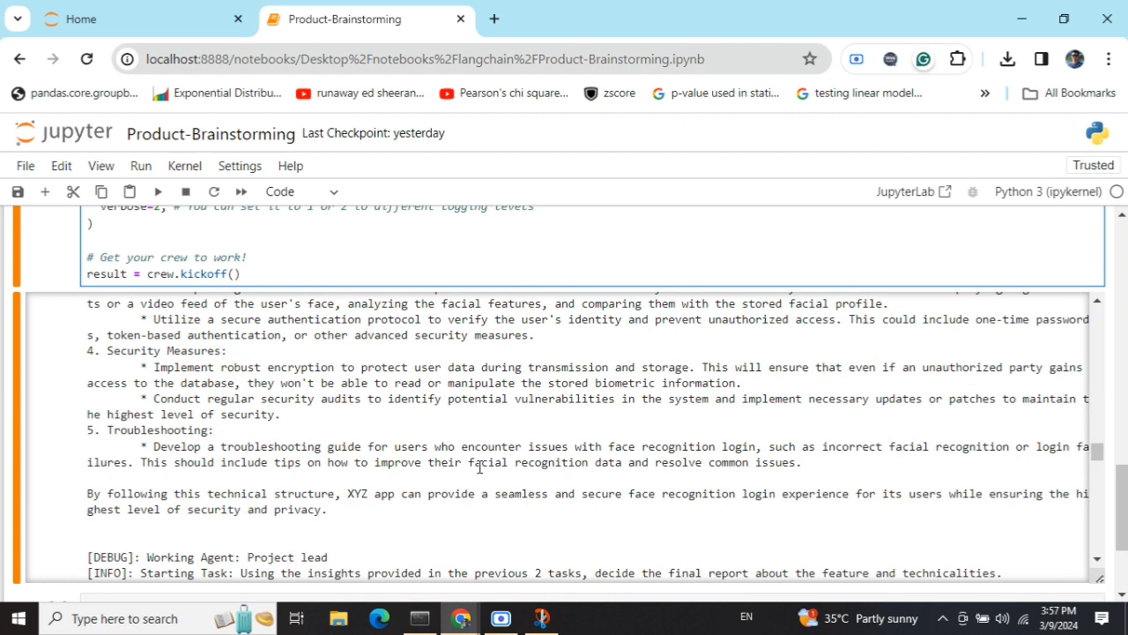
scroll(up, 3)
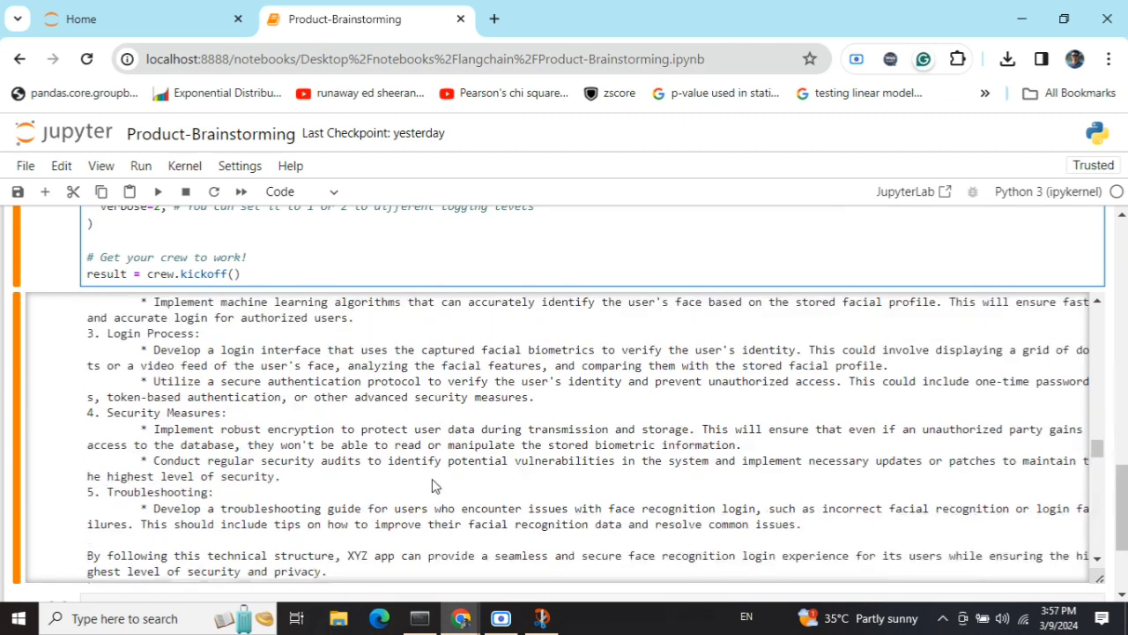
scroll(up, 3)
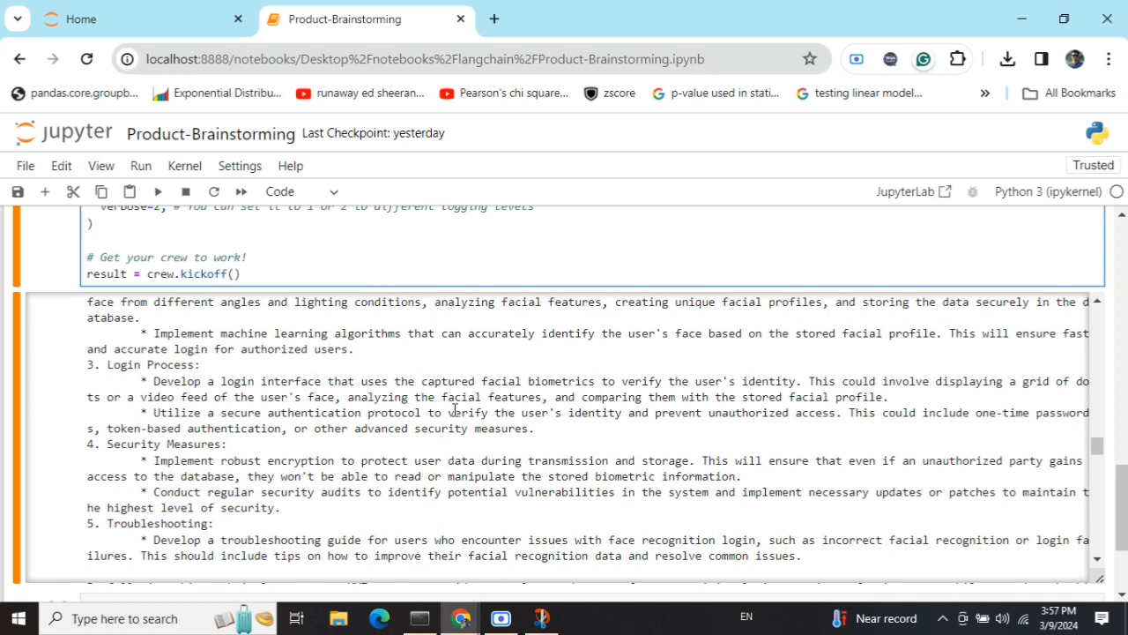
mouse_move(810, 431)
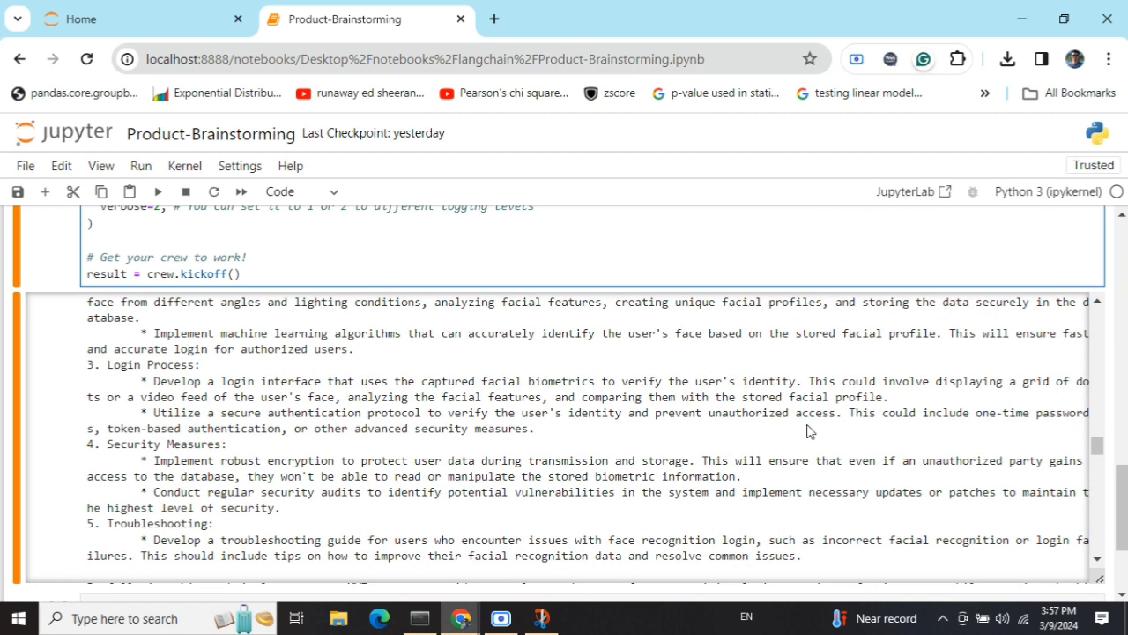
- Read the Project lead's Final Answer on data privacy, monitoring, user education and updates
scroll(down, 3)
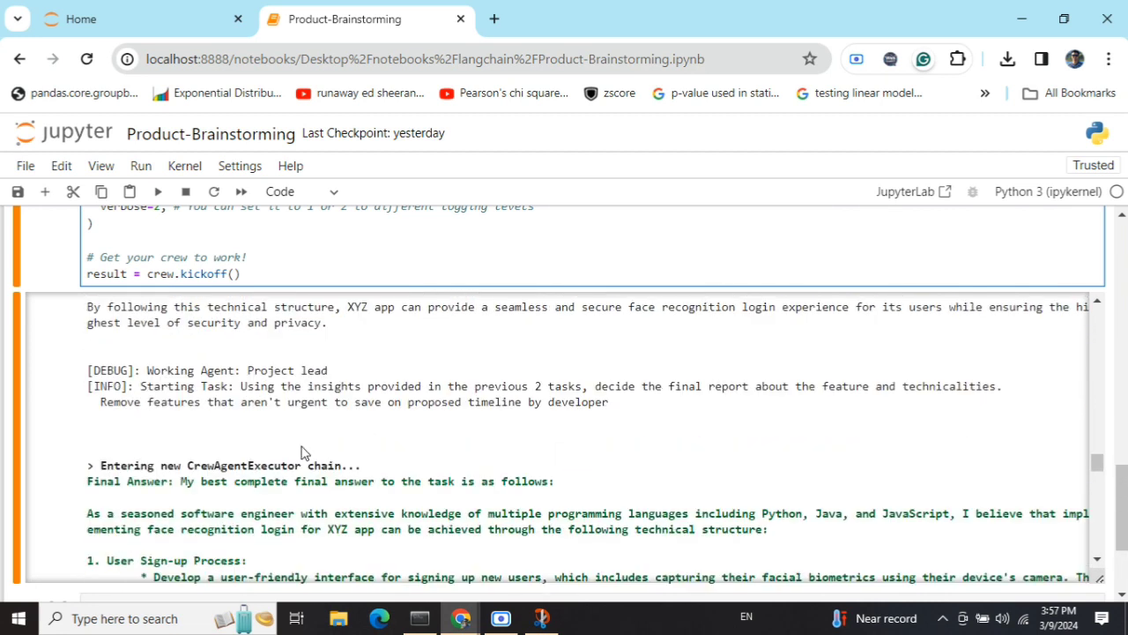
mouse_move(277, 387)
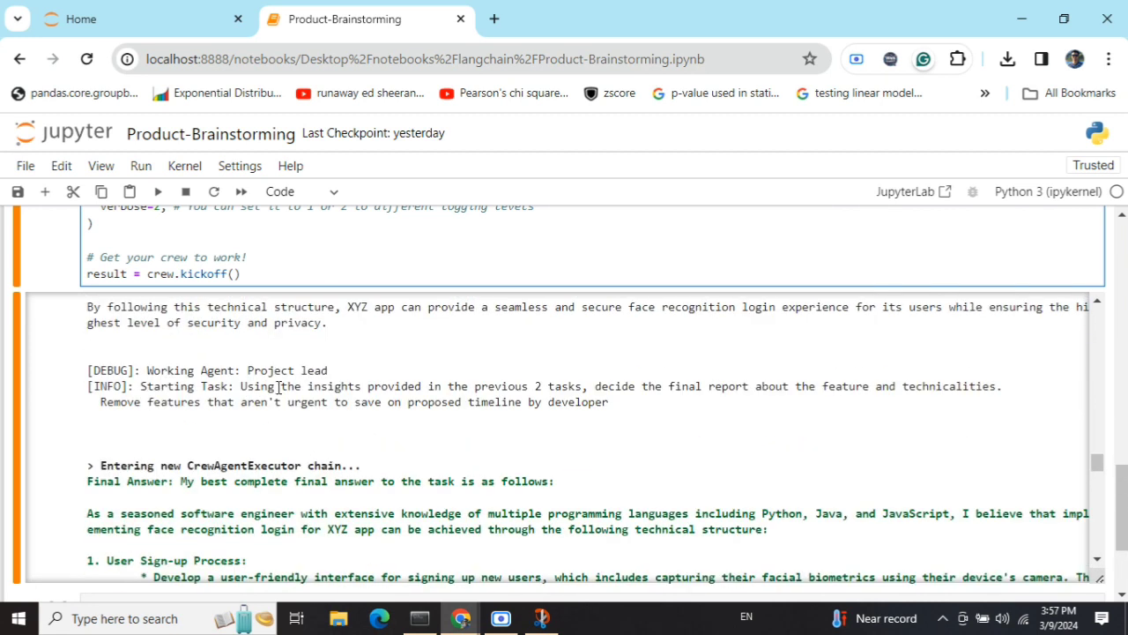
scroll(down, 3)
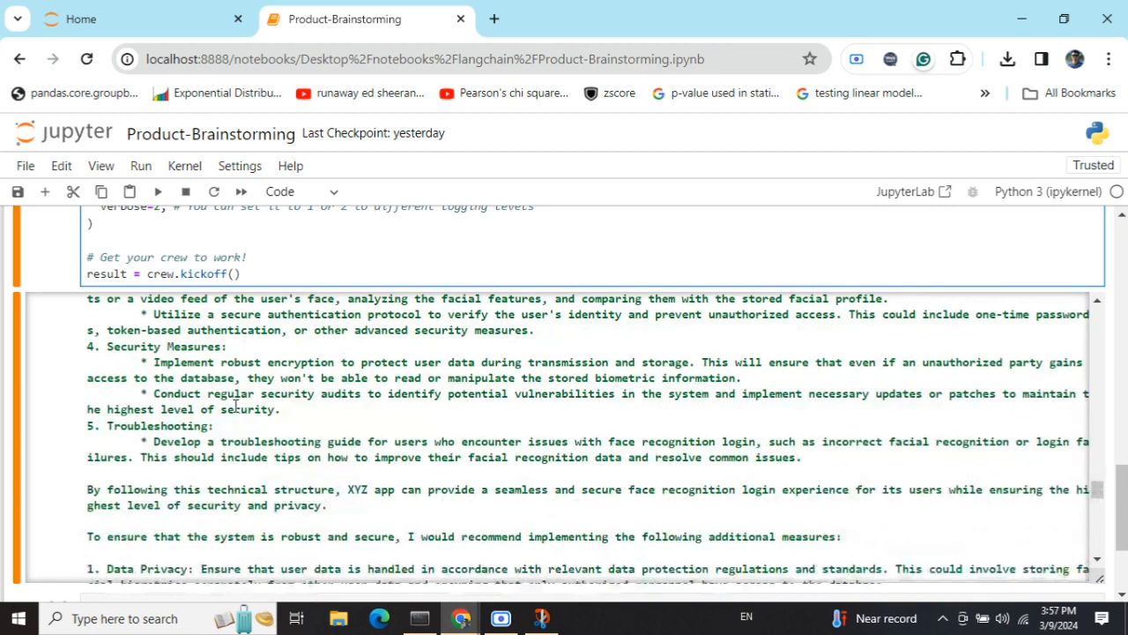
scroll(up, 3)
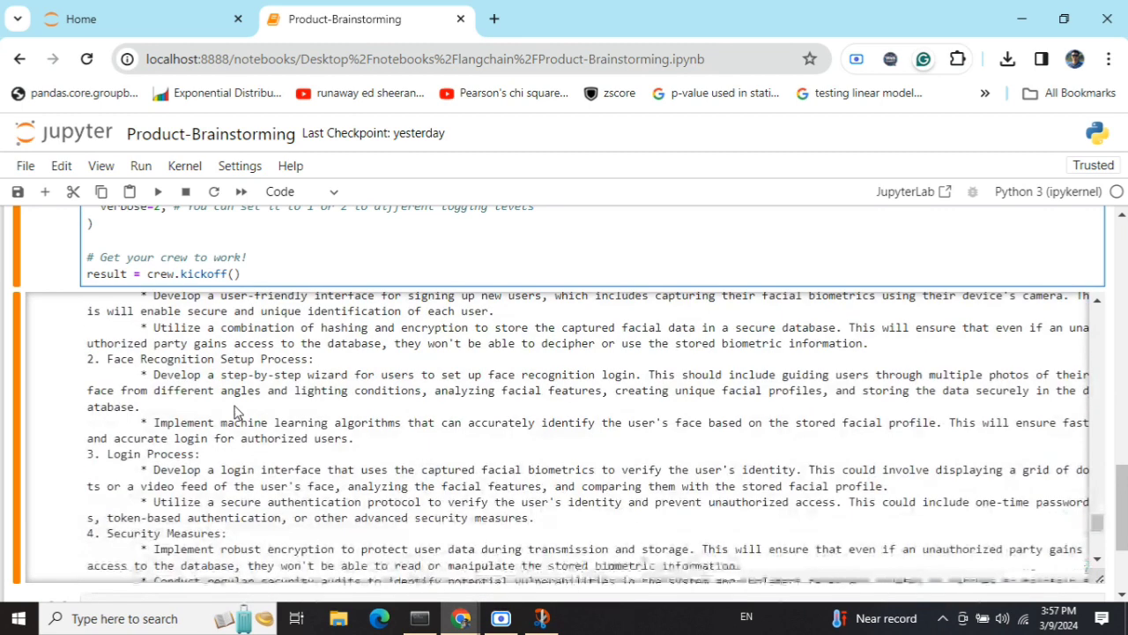
scroll(down, 3)
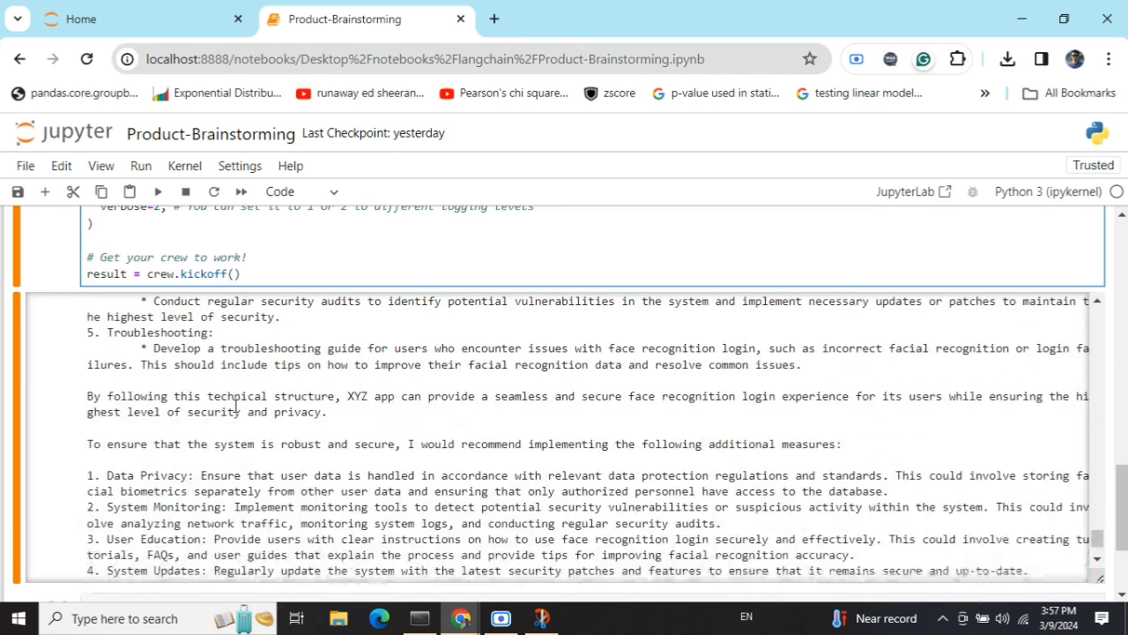
scroll(down, 3)
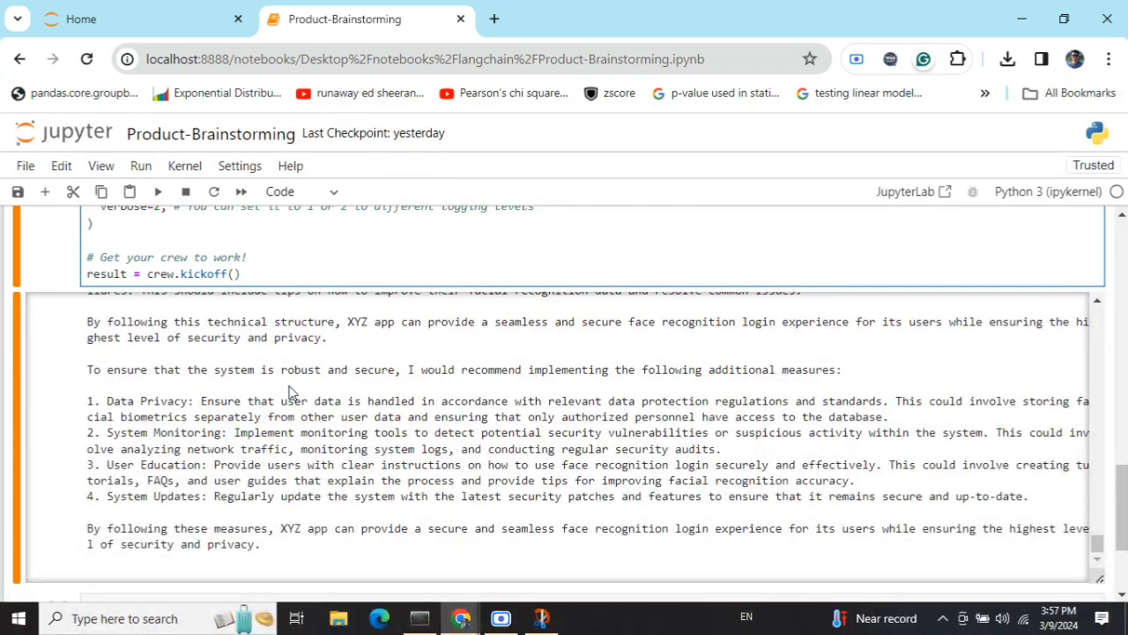
mouse_move(623, 390)
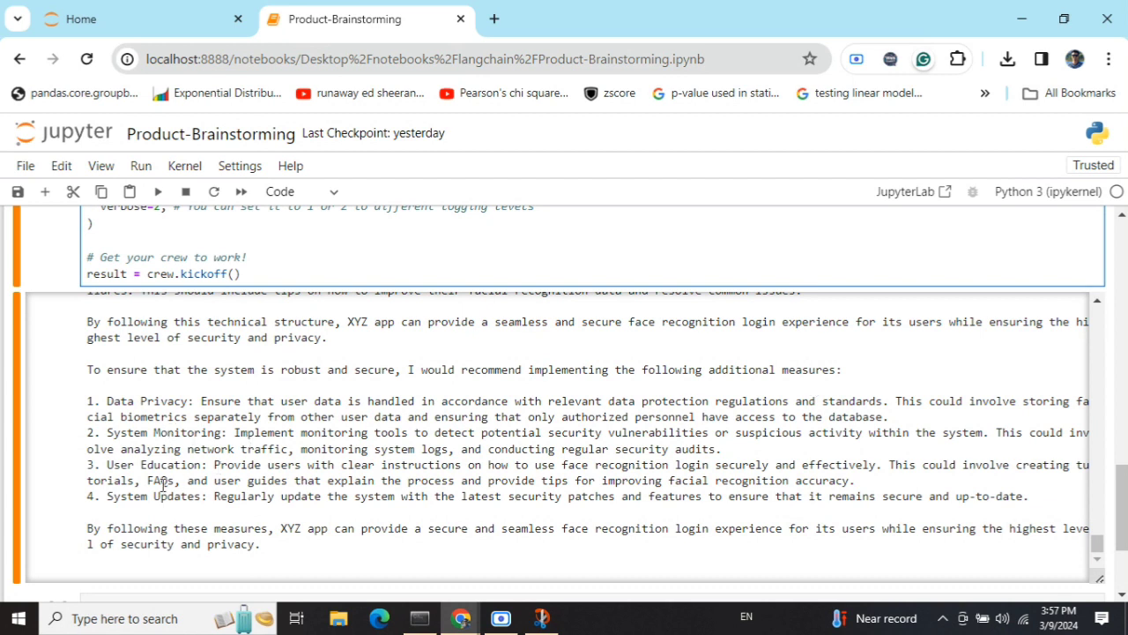
scroll(up, 3)
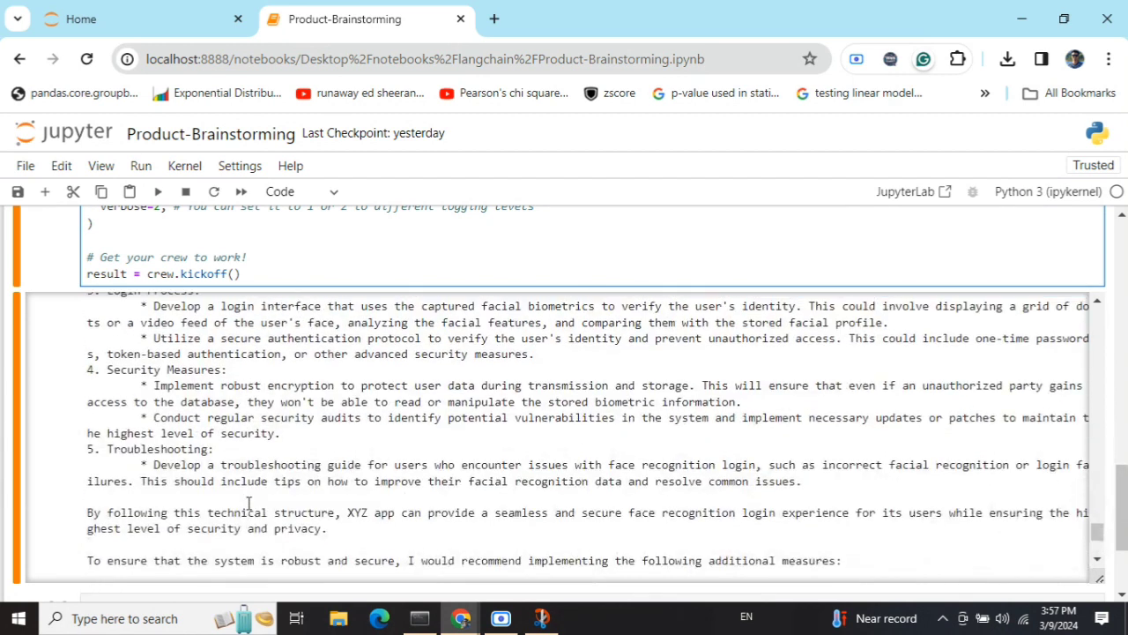
scroll(up, 3)
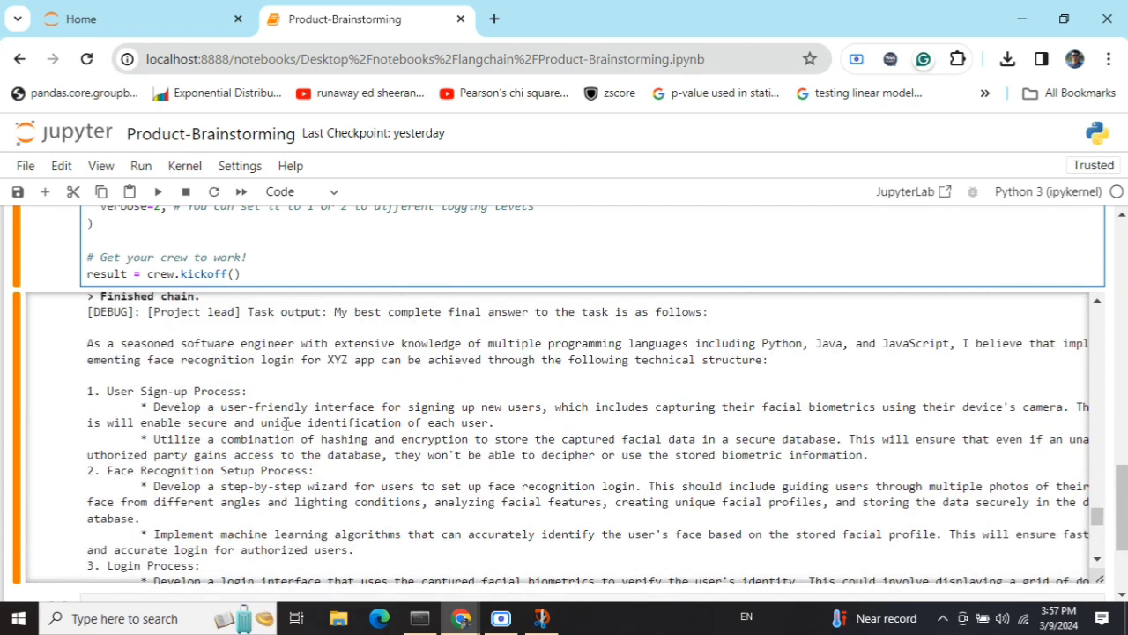
scroll(down, 3)
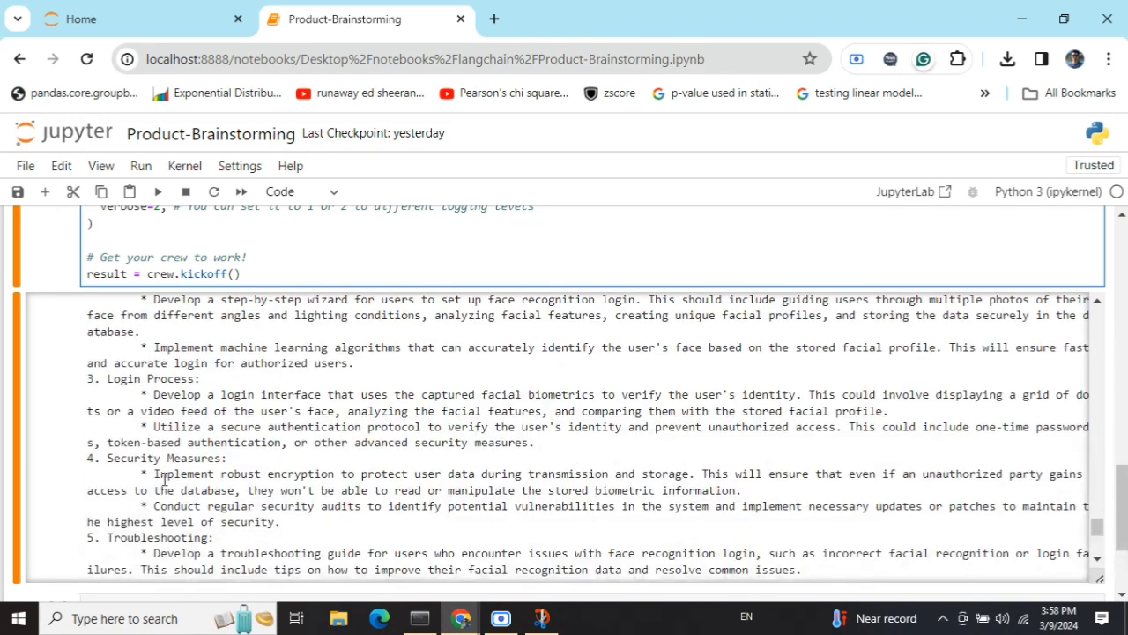
scroll(down, 3)
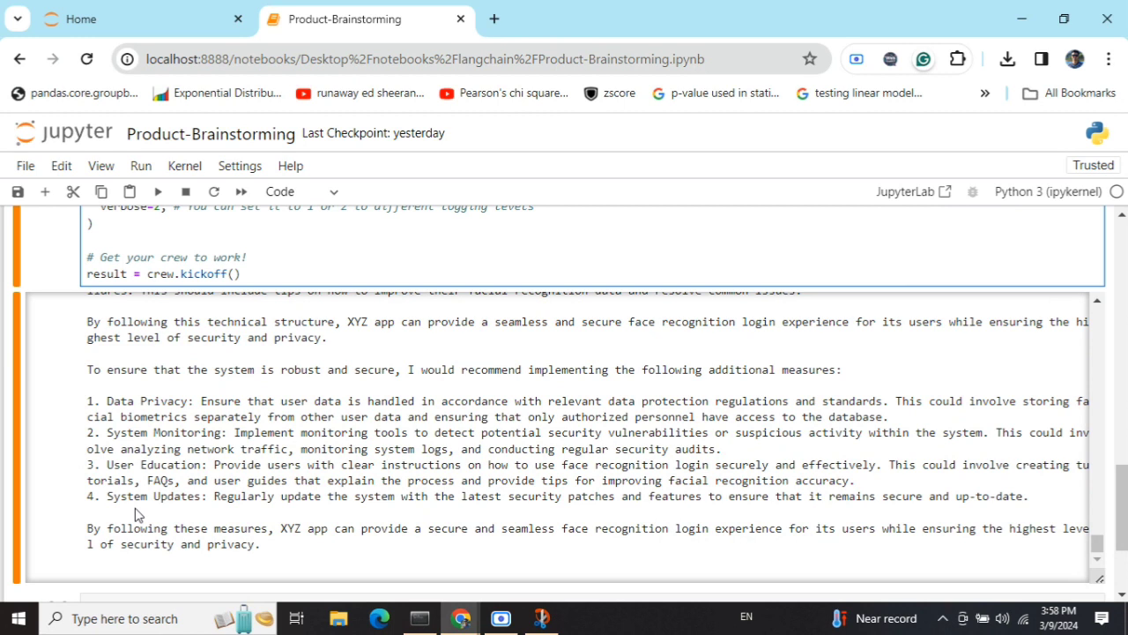
scroll(up, 3)
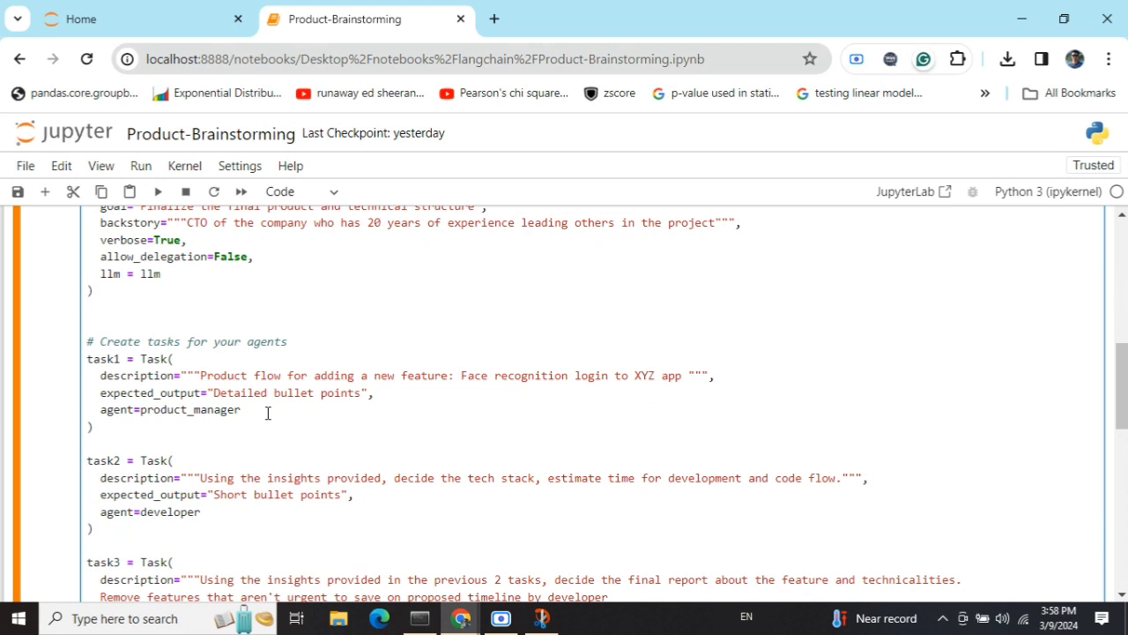
mouse_move(441, 596)
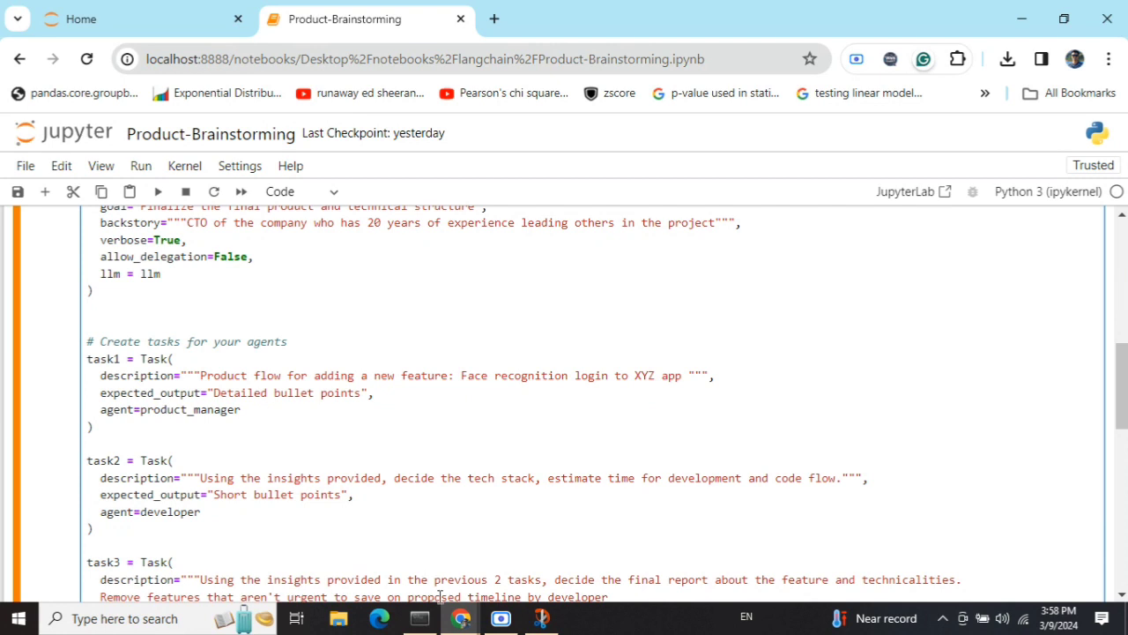